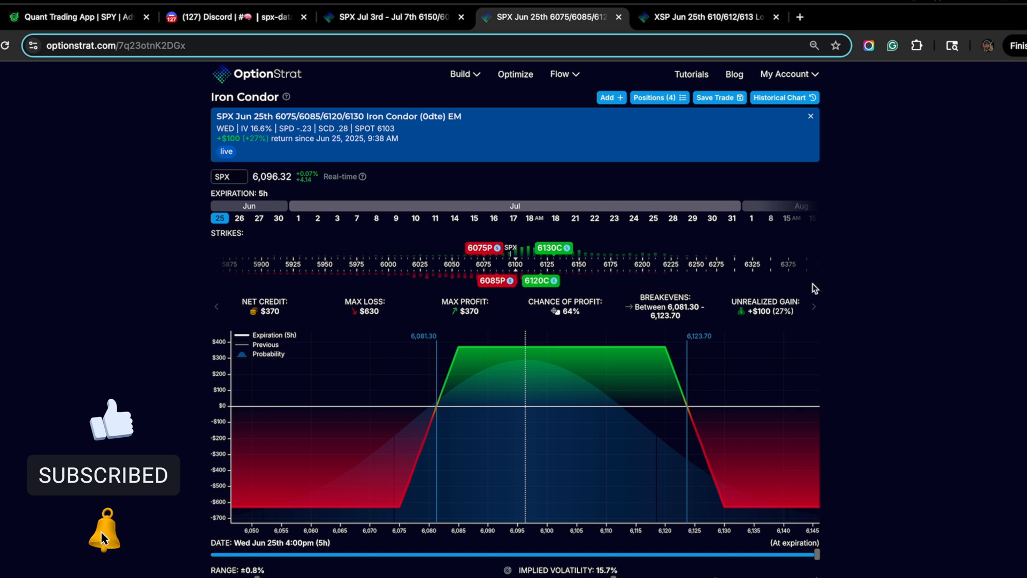
Step: Review the SPX double calendar, then the XSP Jun 25th 610/612/613 long call butterfly
{"action": "left_click", "coordinate": [390, 17]}
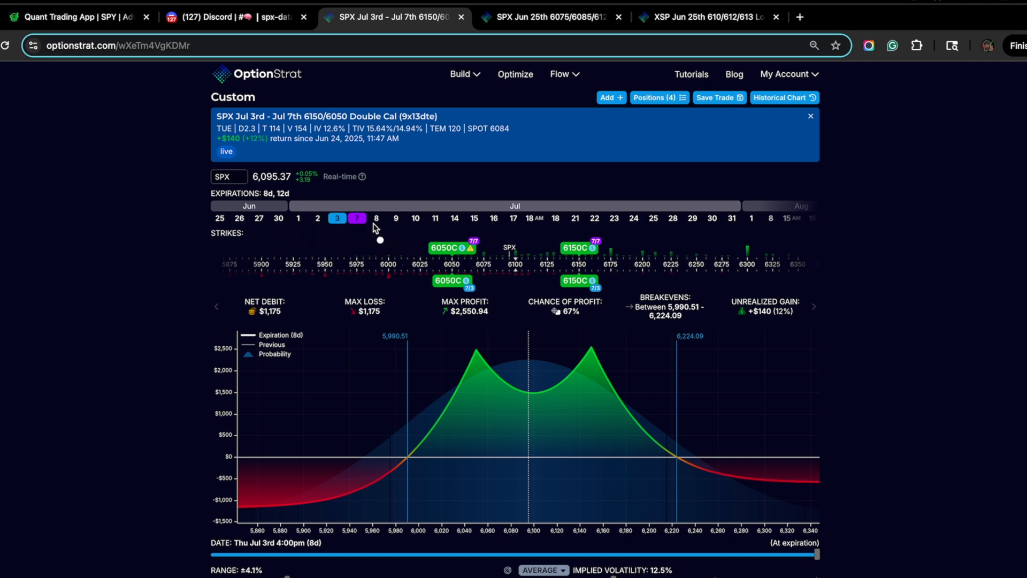
{"action": "left_click", "coordinate": [704, 18]}
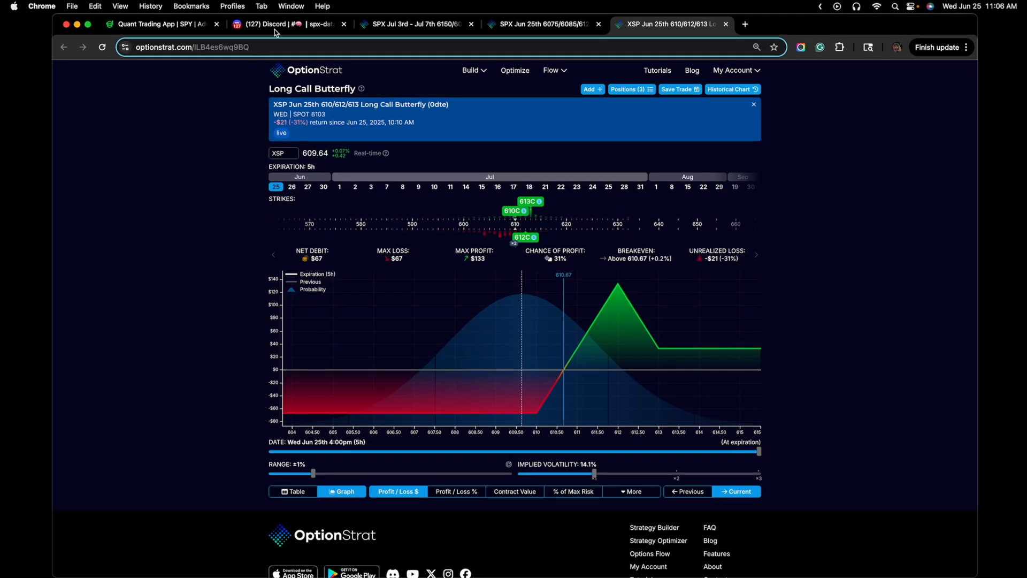
Step: Close the 9:40 SPX chart, then enlarge and review the 9:45 SPX expiration chart
{"action": "left_click", "coordinate": [287, 24]}
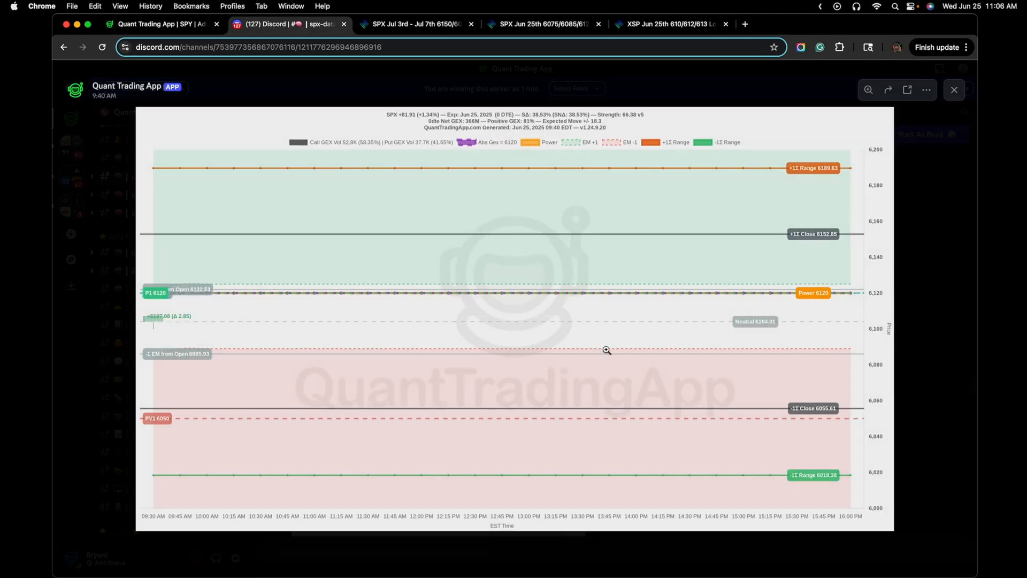
{"action": "left_click", "coordinate": [953, 90]}
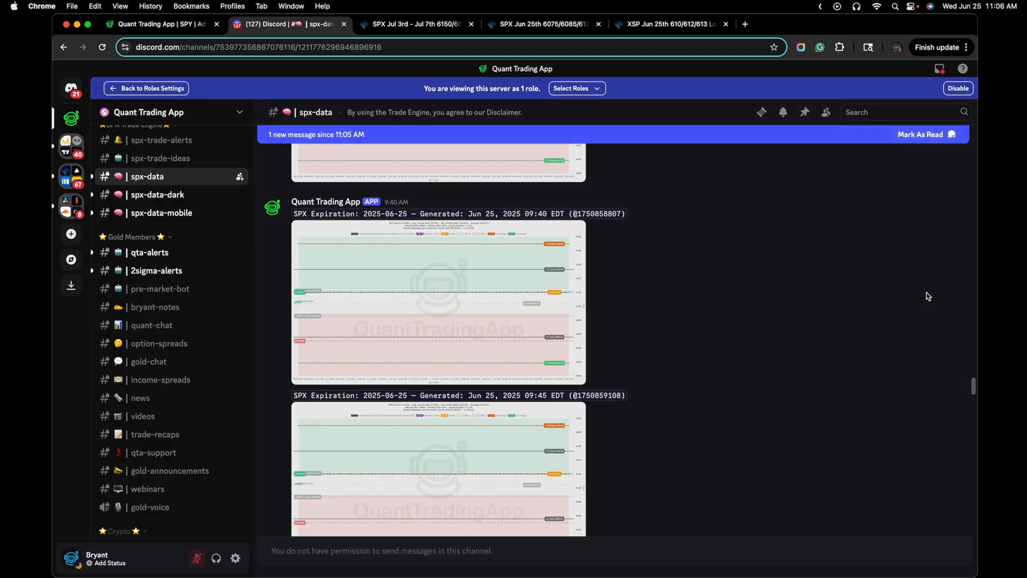
{"action": "scroll", "scroll_direction": "down", "scroll_amount": 3}
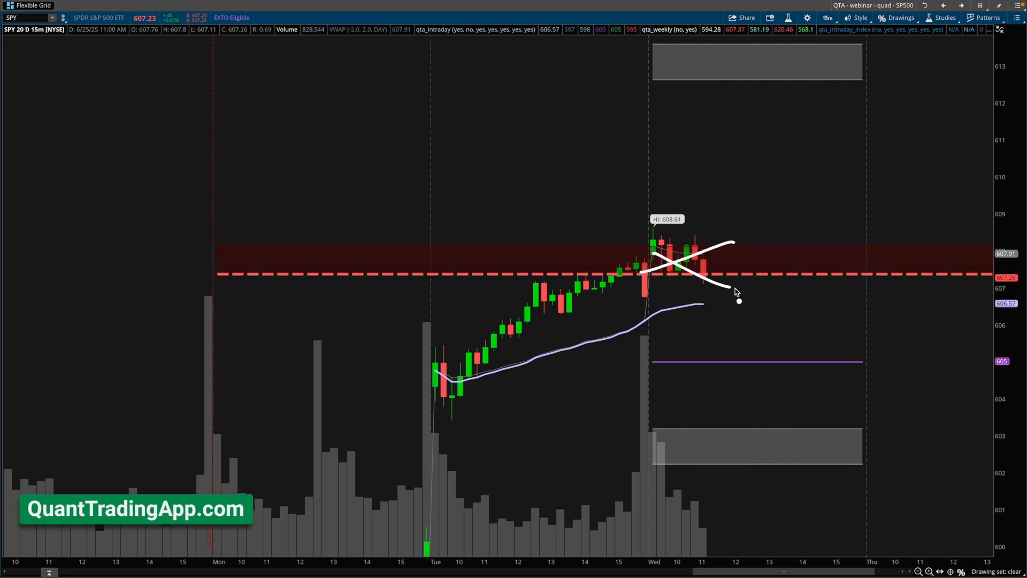
{"action": "left_click", "coordinate": [285, 24]}
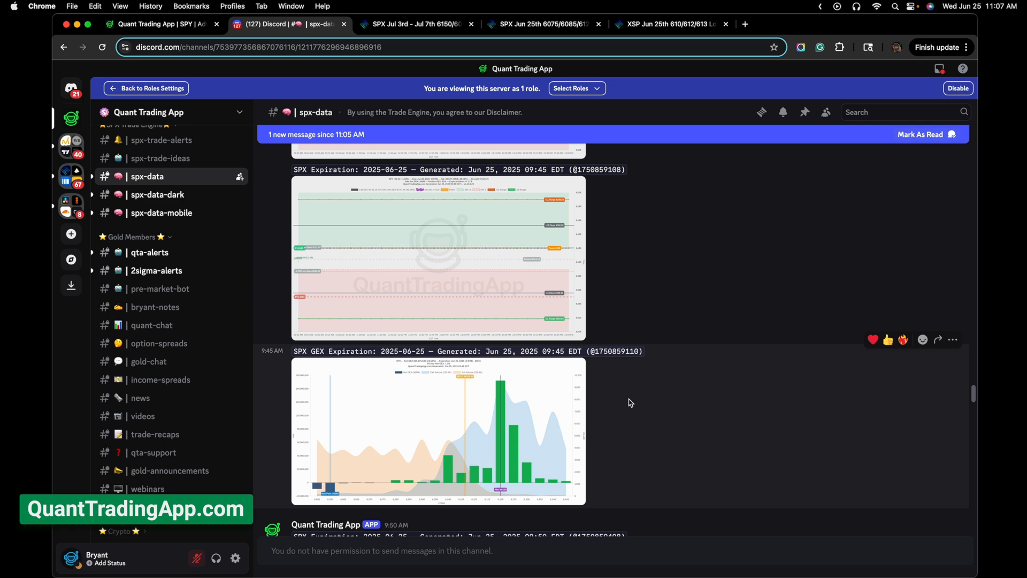
{"action": "left_click", "coordinate": [435, 258]}
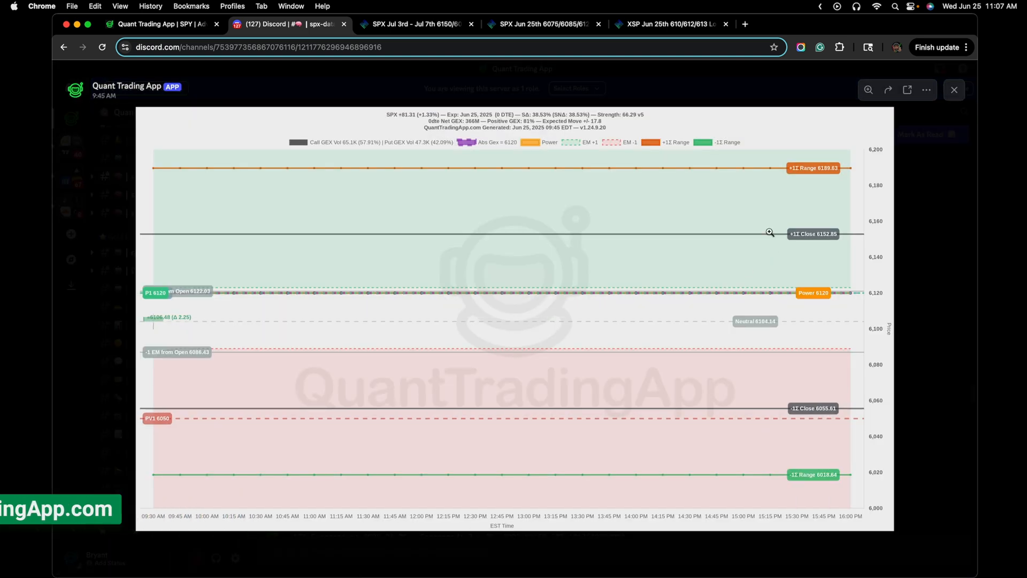
{"action": "left_click", "coordinate": [953, 90]}
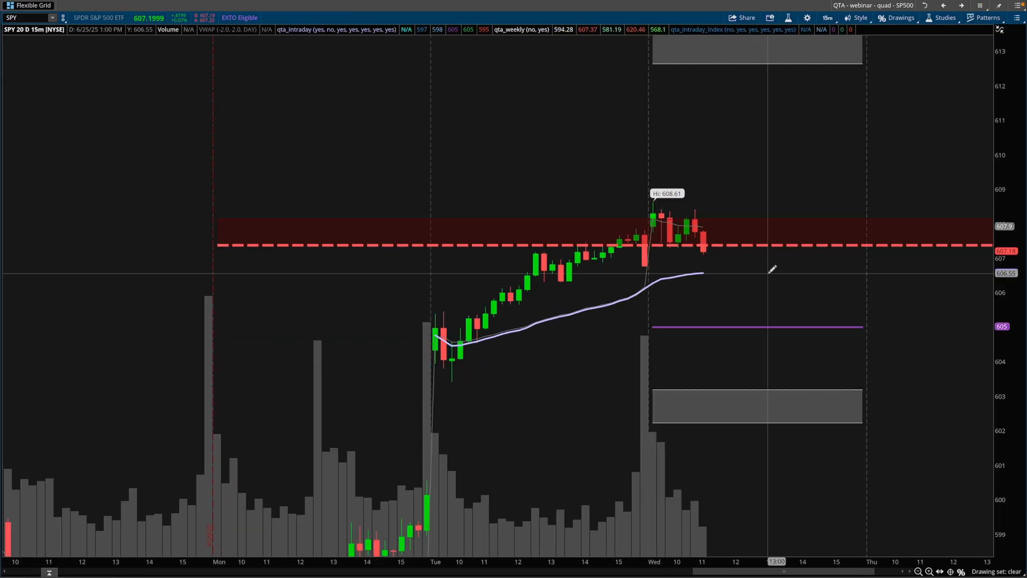
Step: Adjust the SPY 15-minute chart's time frame to show more prior days
{"action": "right_click", "coordinate": [773, 269]}
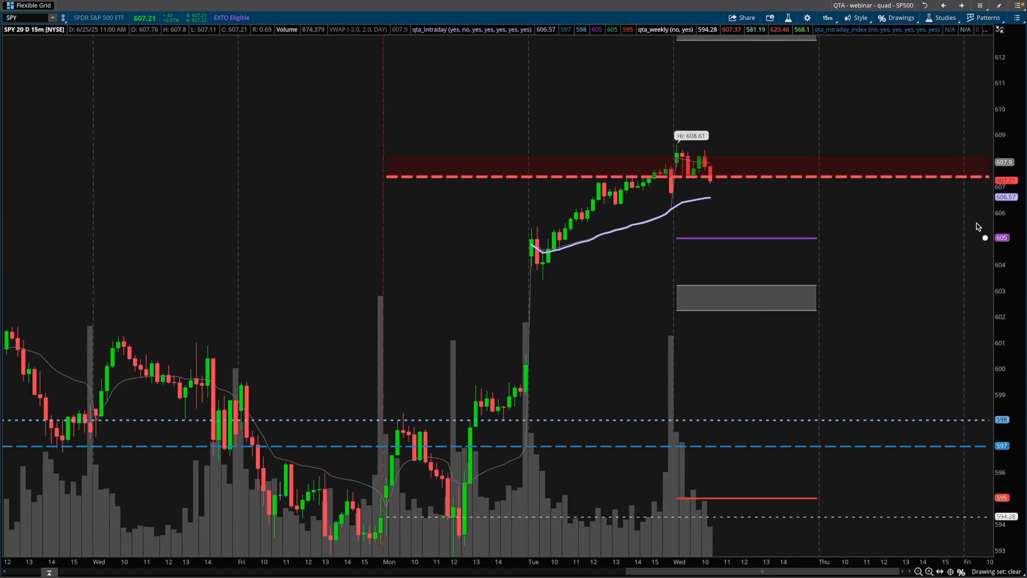
{"action": "mouse_move", "coordinate": [657, 210]}
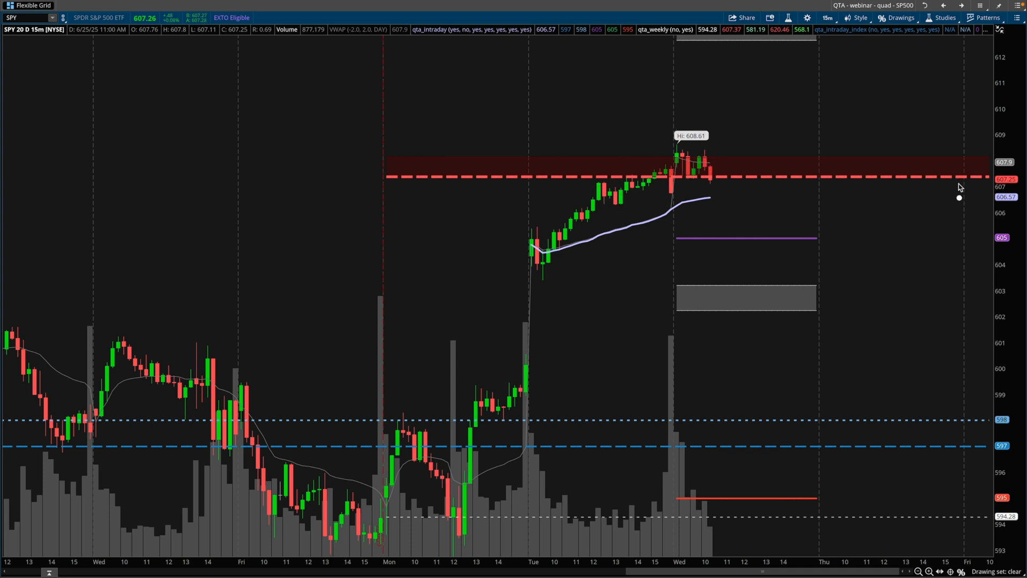
{"action": "left_click", "coordinate": [394, 24]}
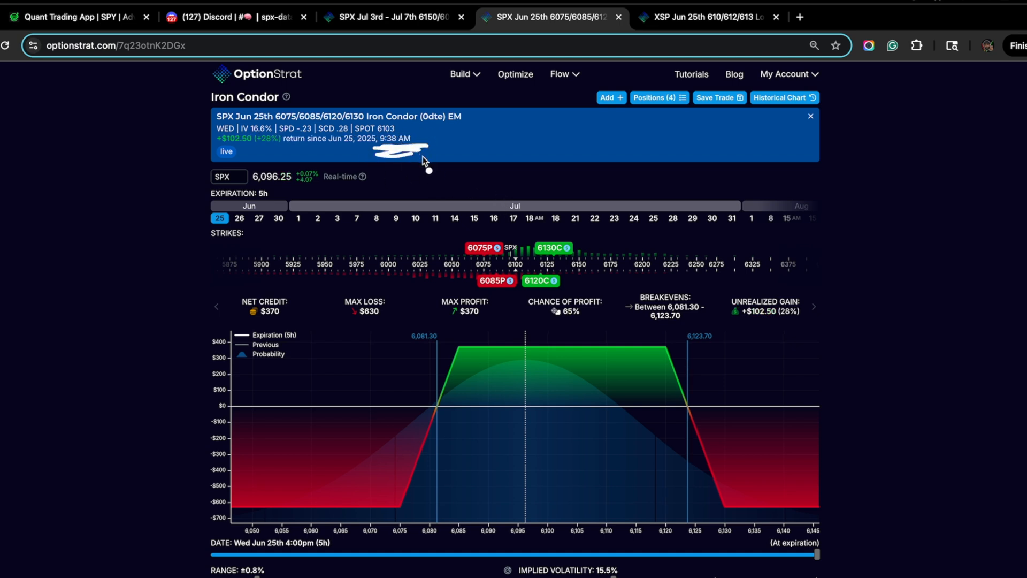
{"action": "mouse_move", "coordinate": [412, 167]}
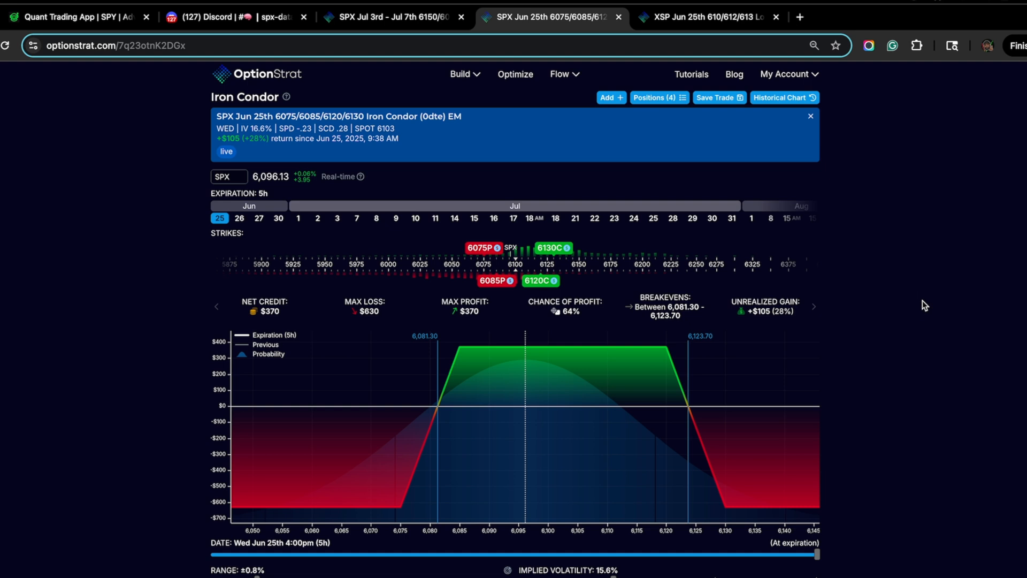
Step: Return to the SPX charts in Discord's spx-data channel
{"action": "left_click", "coordinate": [235, 17]}
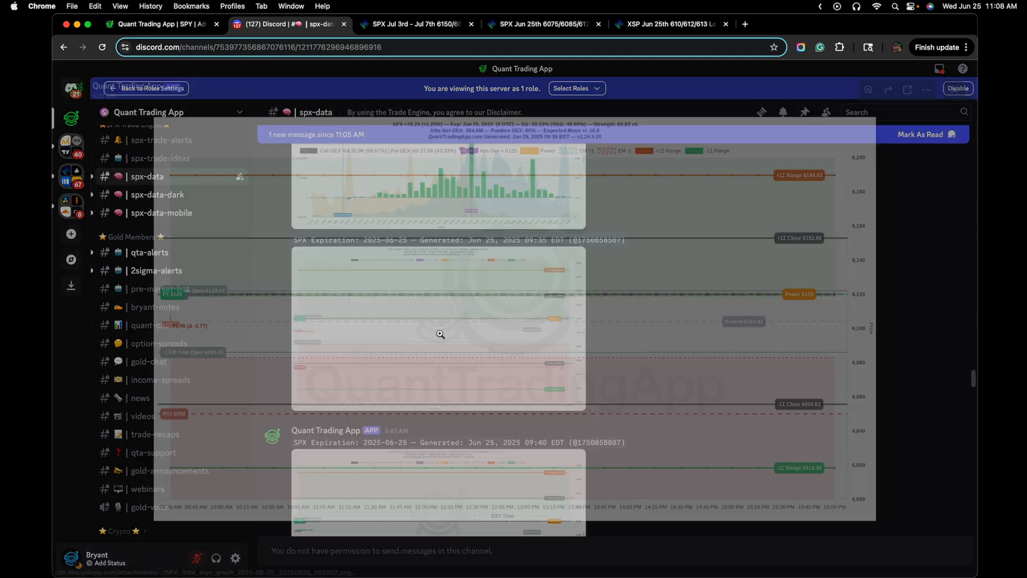
Step: Enlarge the 9:35 SPX expiration chart to full size
{"action": "left_click", "coordinate": [440, 327]}
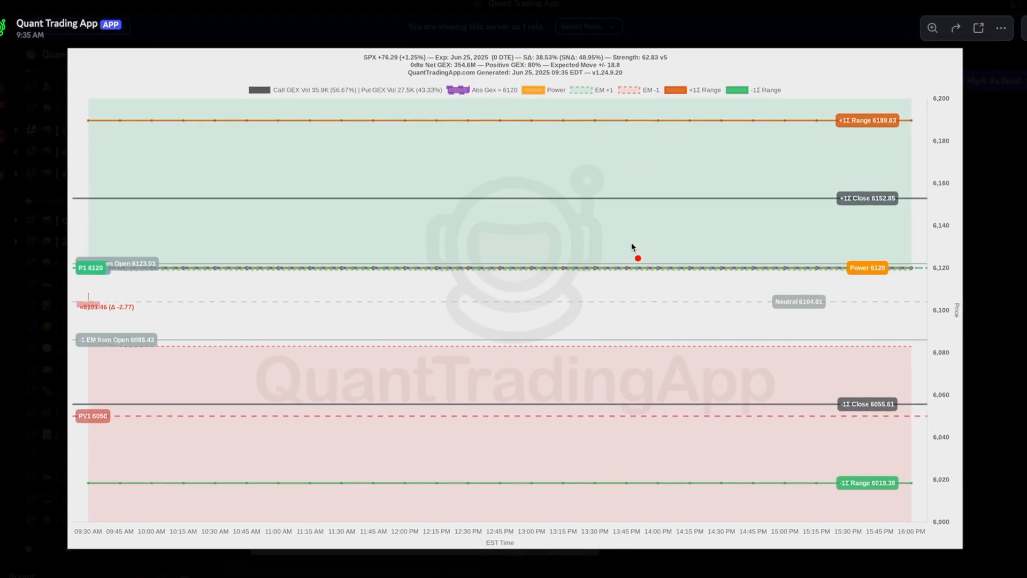
{"action": "mouse_move", "coordinate": [622, 233]}
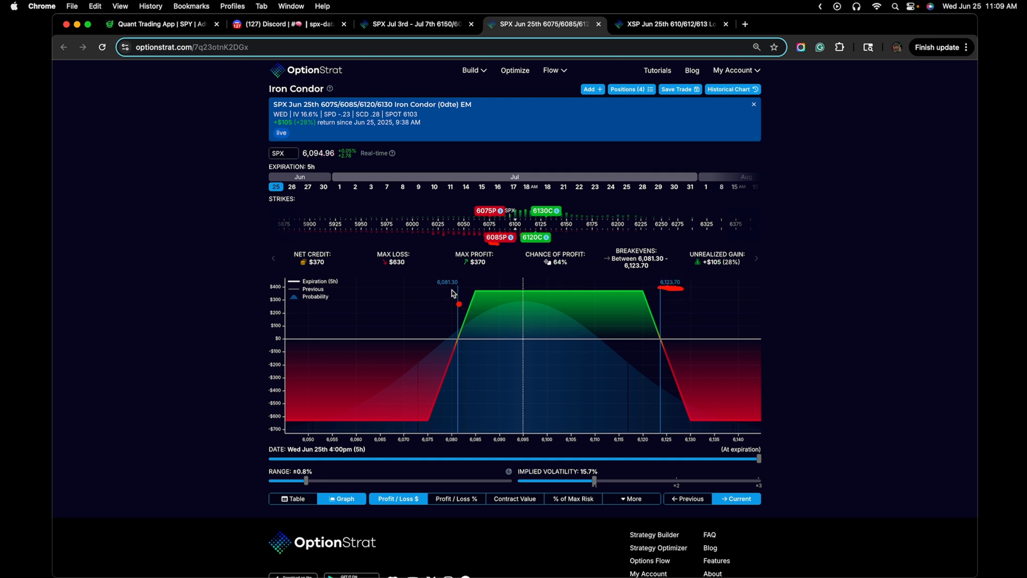
Step: Return to Discord's spx-data channel showing the prior day's 4:00 and 4:15 PM charts
{"action": "left_click", "coordinate": [282, 24]}
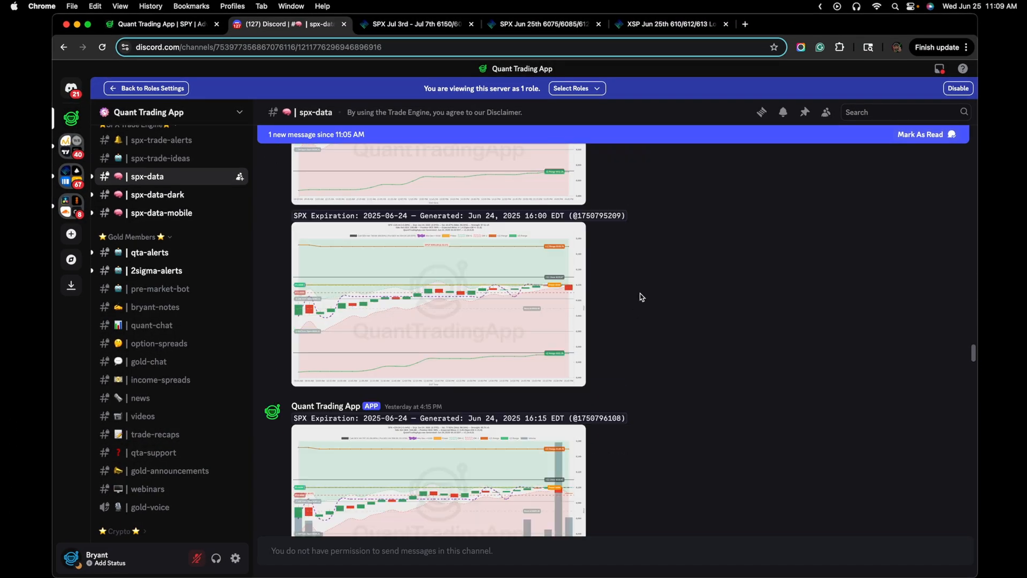
Step: Enlarge the Jun 24 14:40 and Jun 23 SPX charts to compare expected moves
{"action": "scroll", "scroll_direction": "up", "scroll_amount": 3}
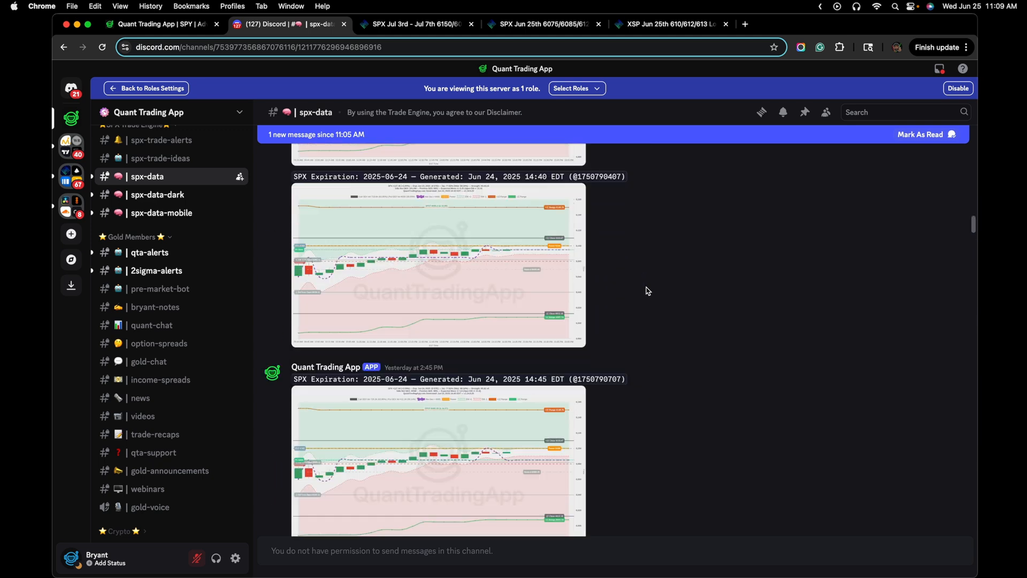
{"action": "left_click", "coordinate": [436, 265]}
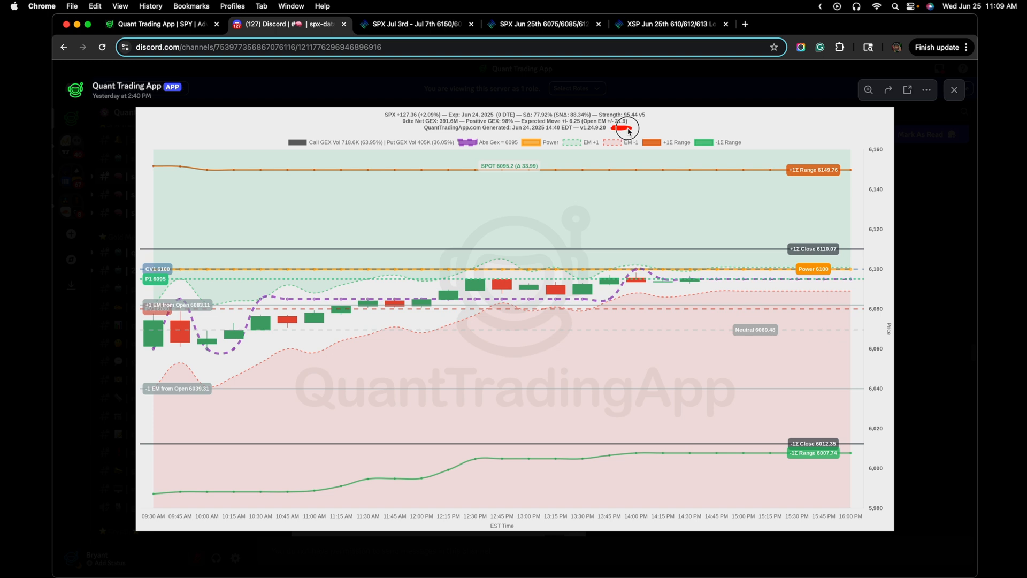
{"action": "left_click", "coordinate": [953, 89]}
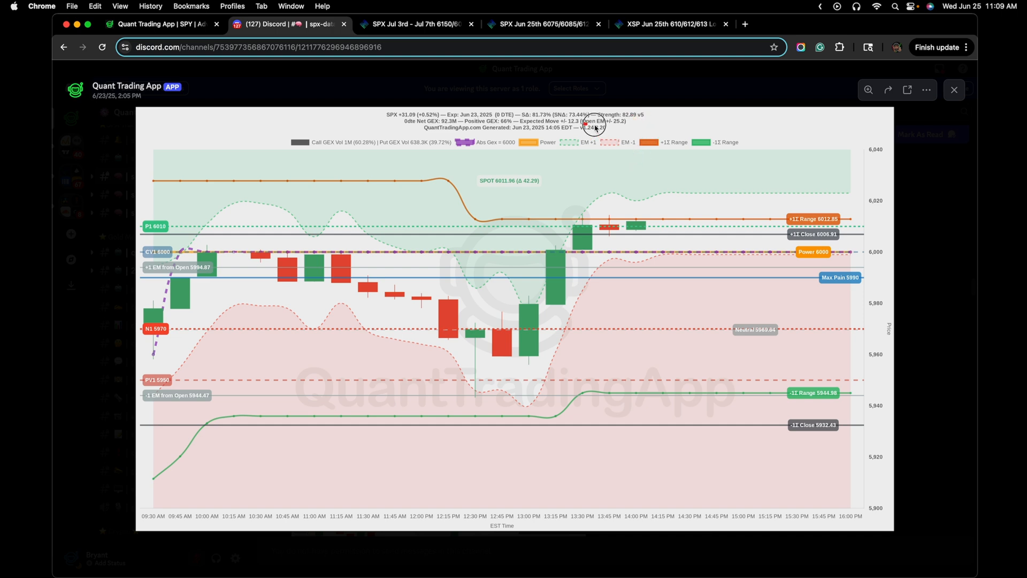
{"action": "left_click", "coordinate": [953, 90]}
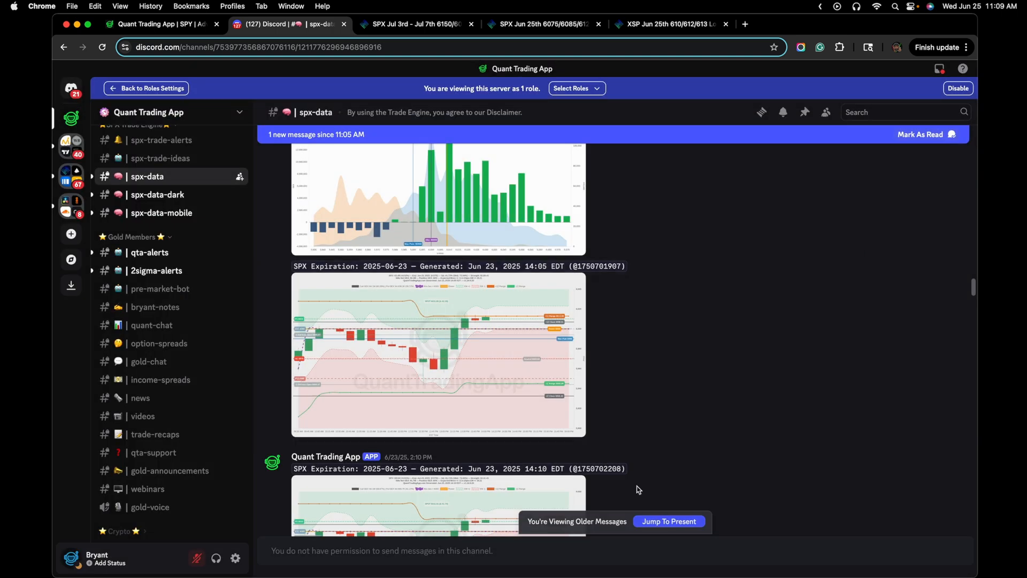
Step: Review the Jun 25 11:05 SPX chart, then scroll down to today's charts
{"action": "scroll", "scroll_direction": "down", "scroll_amount": 3}
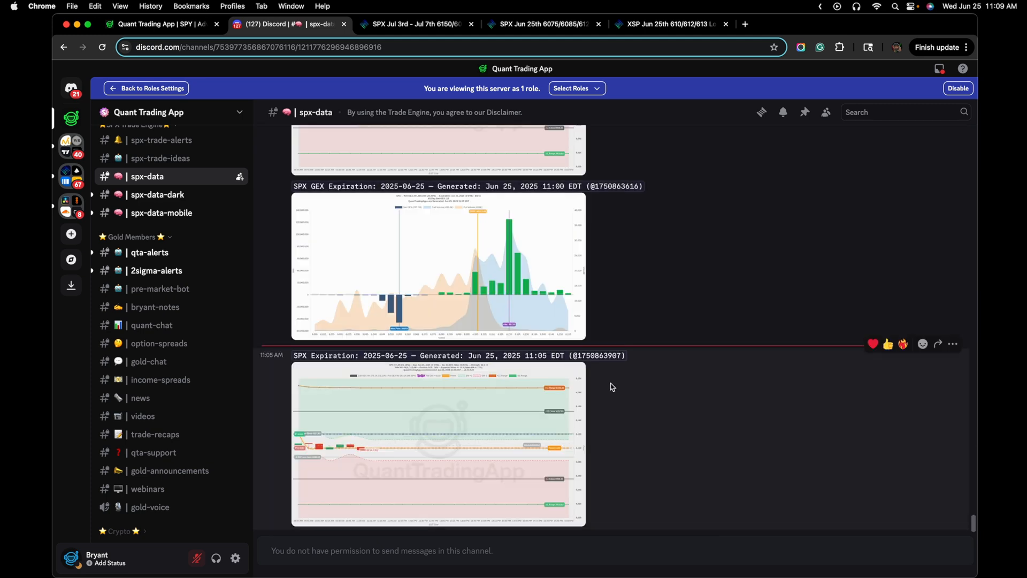
{"action": "left_click", "coordinate": [432, 446]}
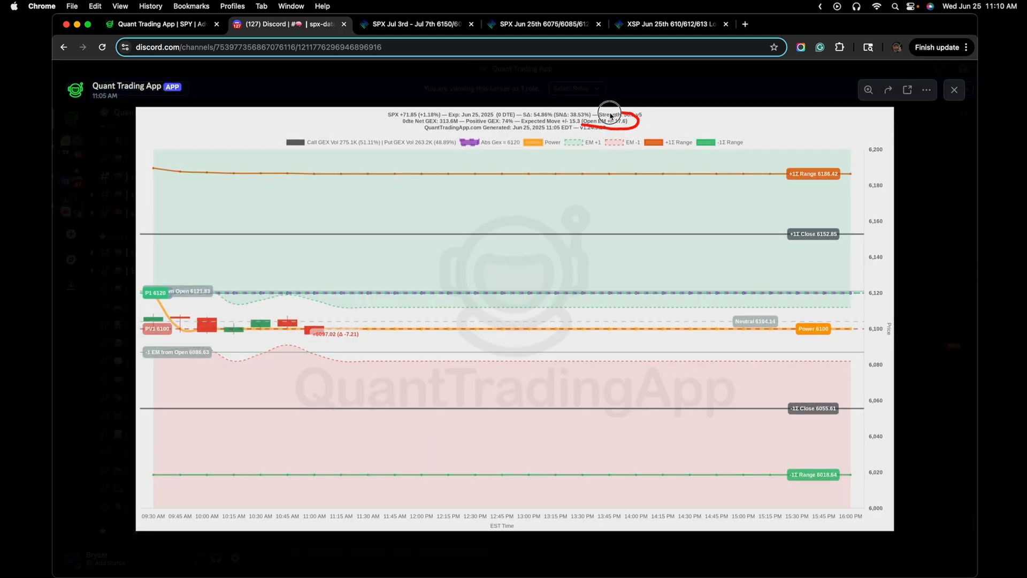
{"action": "left_click", "coordinate": [953, 90]}
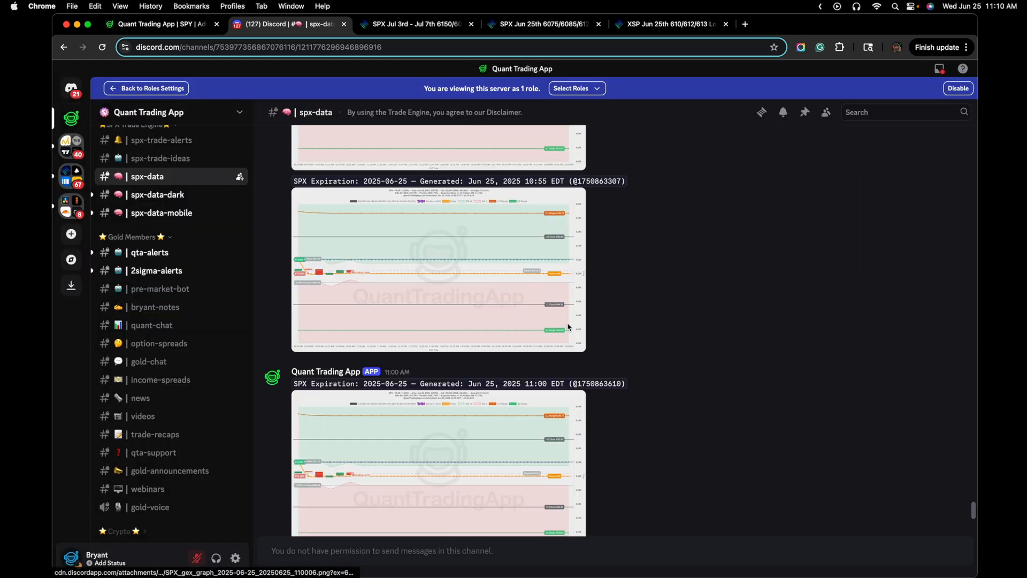
{"action": "scroll", "scroll_direction": "down", "scroll_amount": 3}
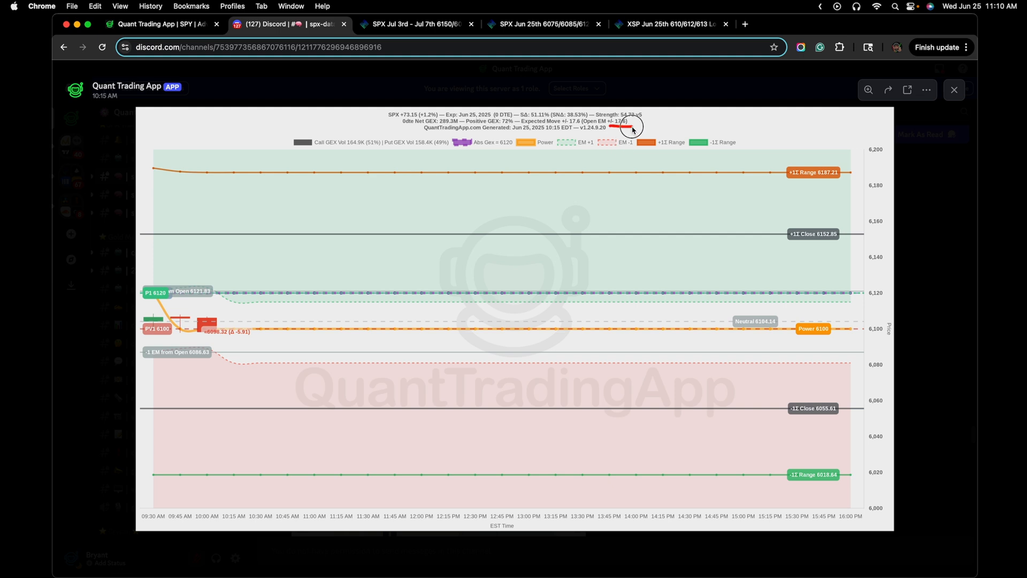
{"action": "mouse_move", "coordinate": [904, 311]}
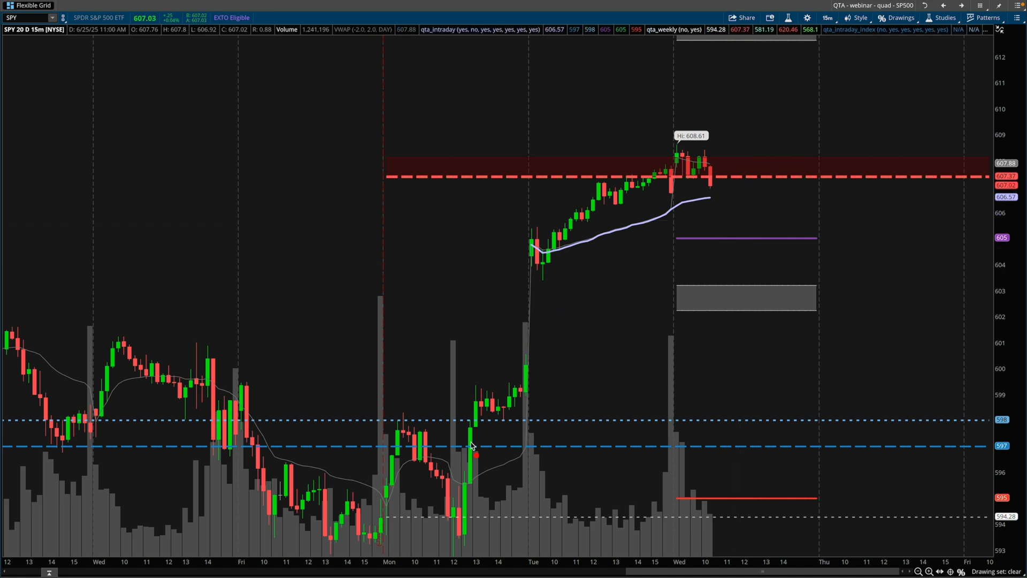
Step: Mark today's SPY price action near the 608.61 high on the 15-minute chart
{"action": "left_click_drag", "start_coordinate": [465, 517], "coordinate": [600, 228]}
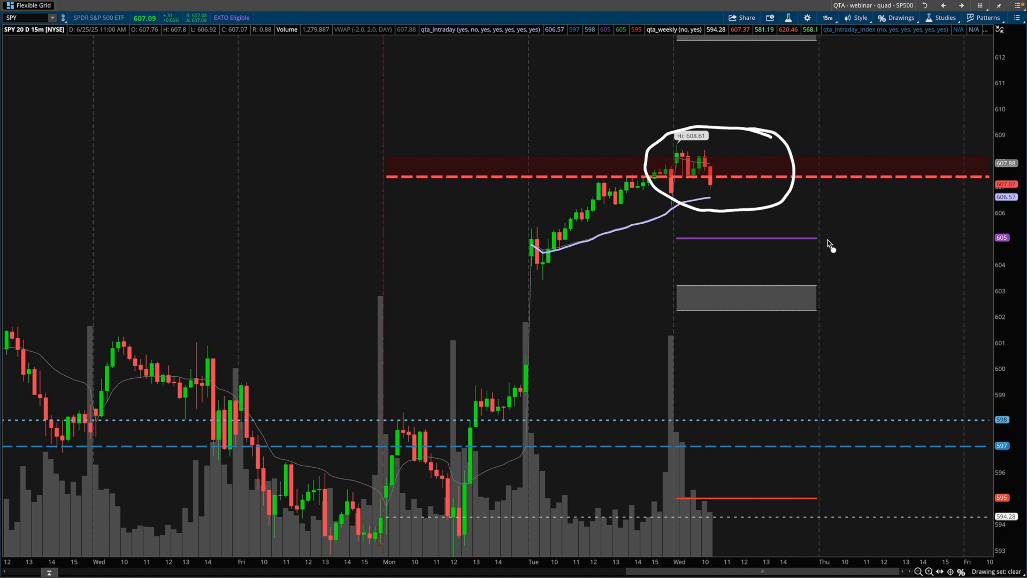
{"action": "mouse_move", "coordinate": [653, 336]}
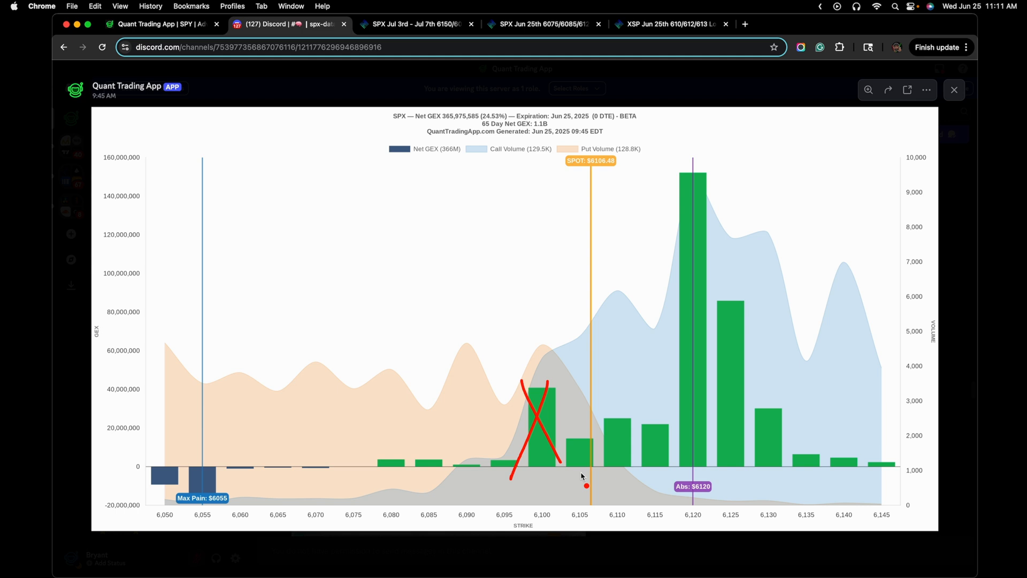
Step: Circle the Abs $6120 label and the tallest 6120 call GEX bar
{"action": "left_click_drag", "start_coordinate": [675, 473], "coordinate": [711, 470]}
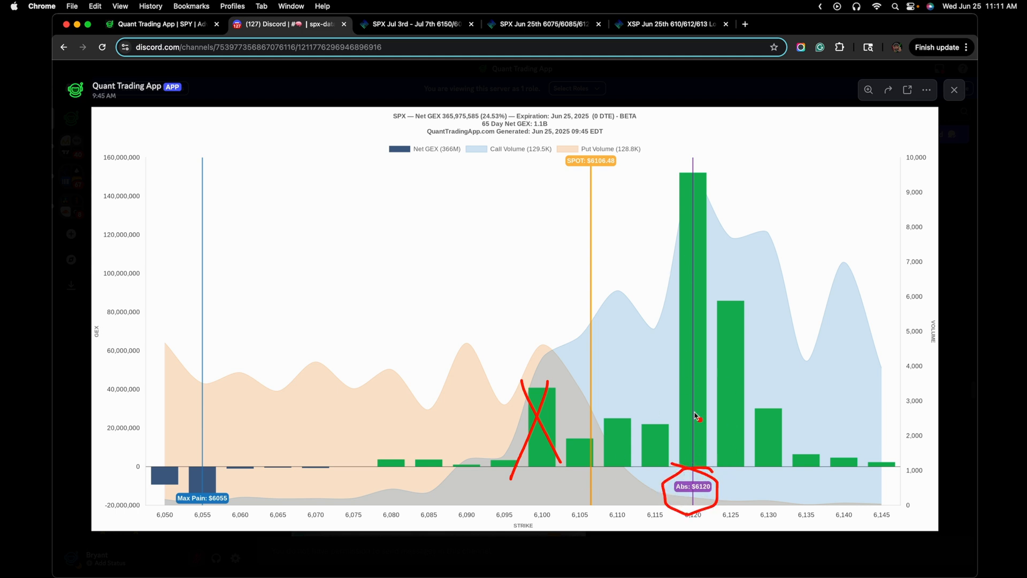
{"action": "left_click_drag", "start_coordinate": [639, 321], "coordinate": [809, 334]}
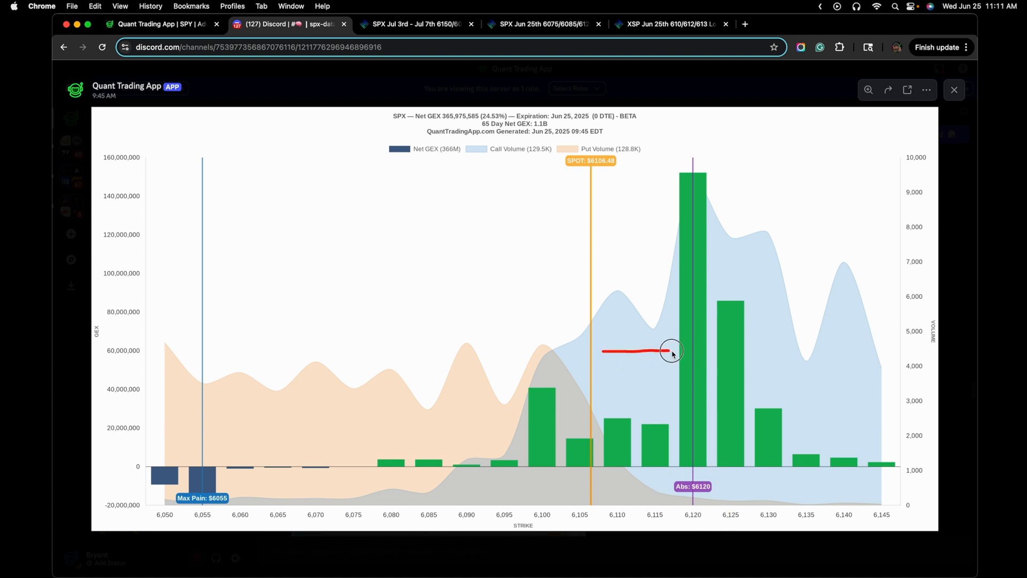
{"action": "left_click_drag", "start_coordinate": [669, 350], "coordinate": [754, 242]}
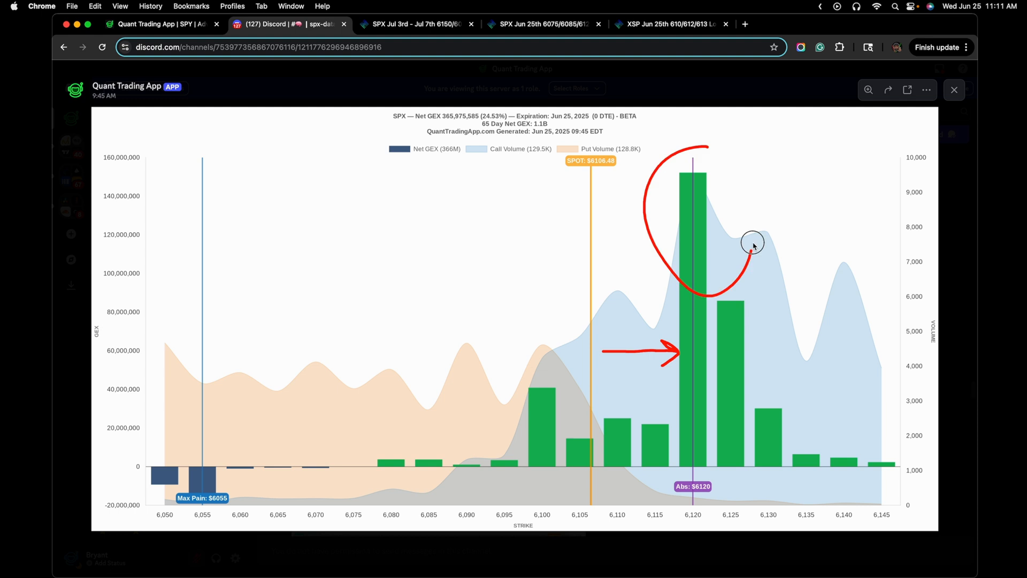
{"action": "left_click", "coordinate": [668, 24]}
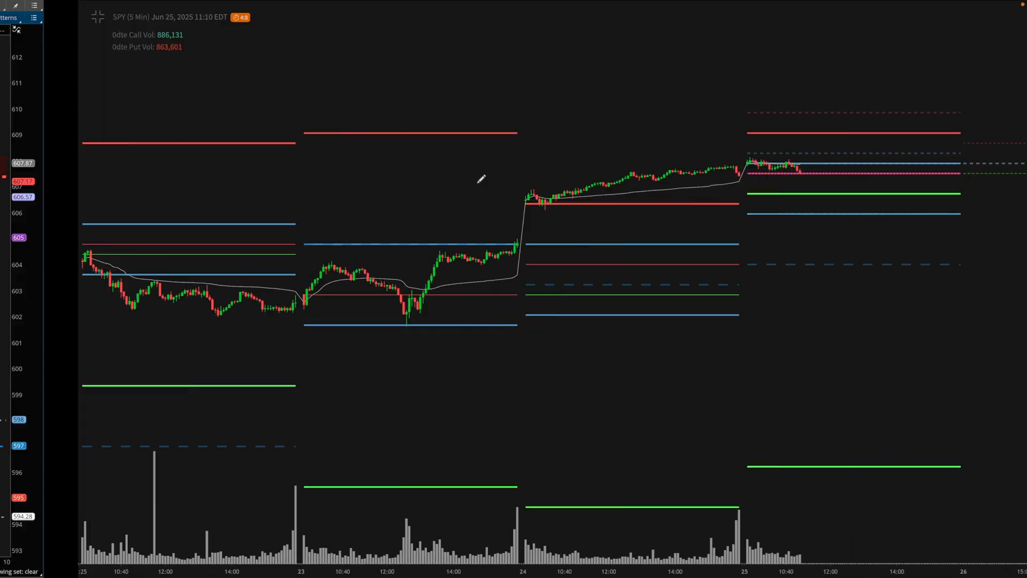
Step: Maximize the SPX 15-minute chart cell to fill the grid
{"action": "right_click", "coordinate": [954, 524]}
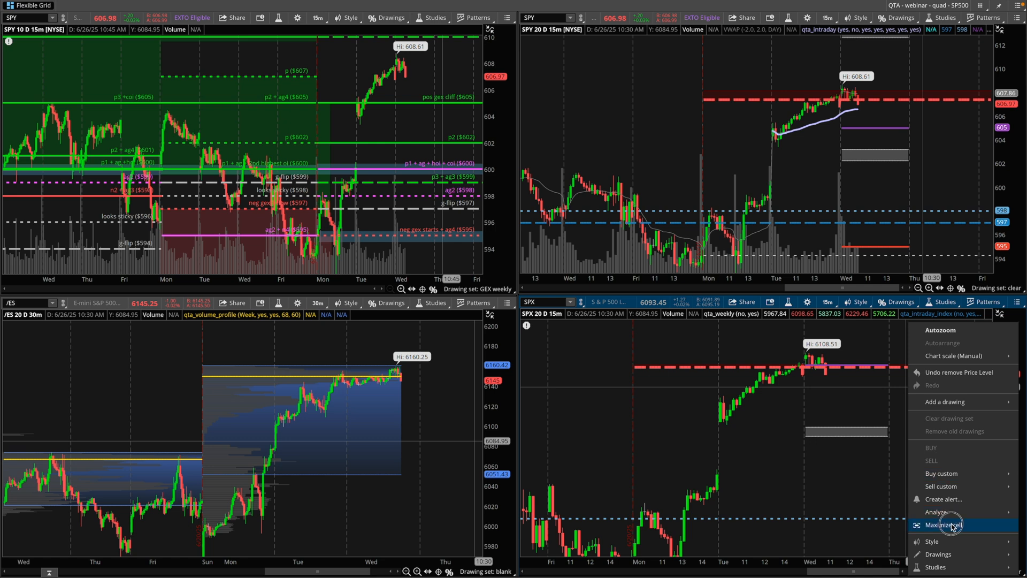
{"action": "left_click", "coordinate": [946, 525]}
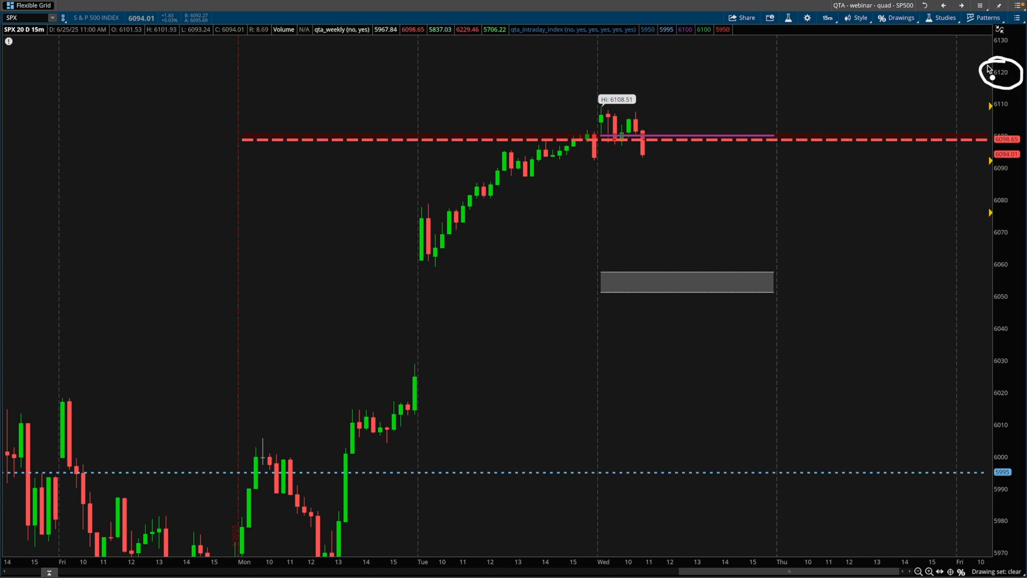
{"action": "mouse_move", "coordinate": [717, 217]}
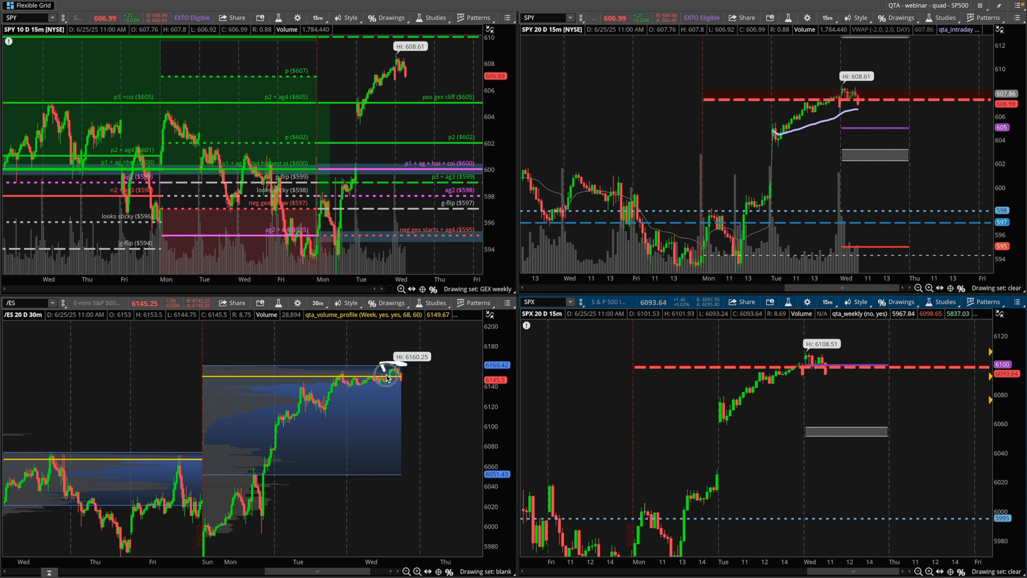
{"action": "mouse_move", "coordinate": [249, 523]}
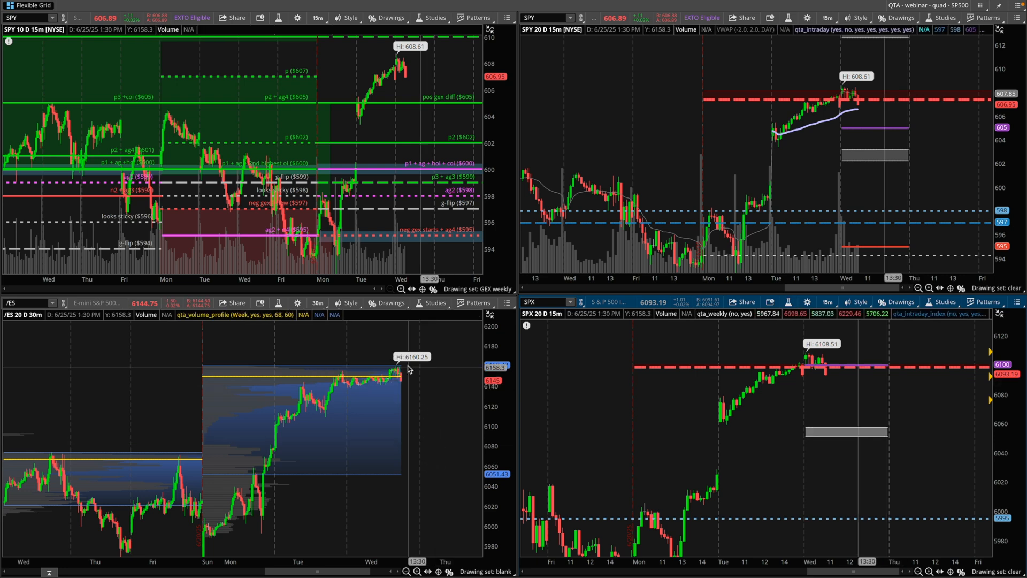
Step: Mark up the maximized SPY 10-day chart around its weekly GEX levels
{"action": "left_click_drag", "start_coordinate": [367, 354], "coordinate": [423, 393]}
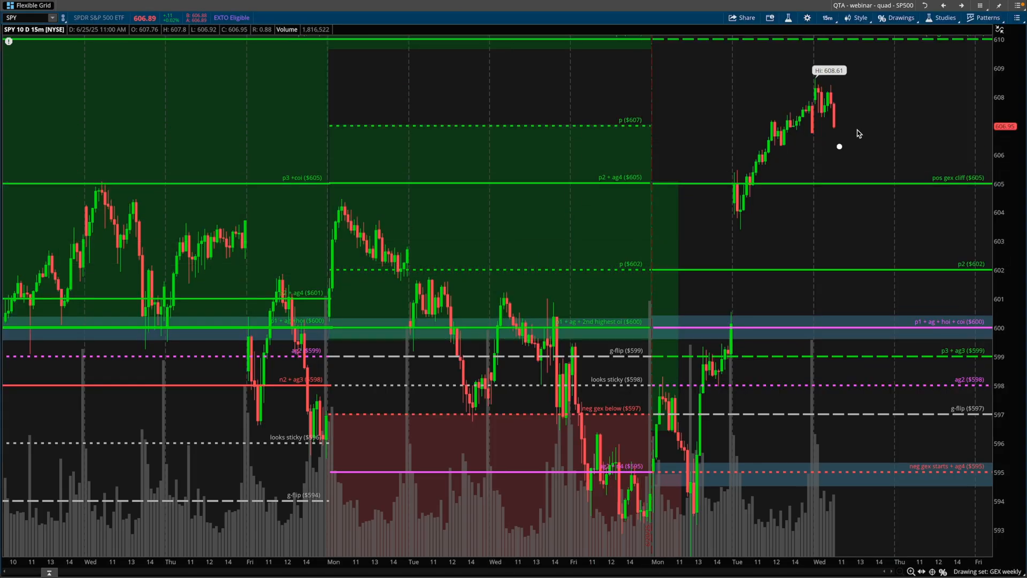
{"action": "left_click_drag", "start_coordinate": [840, 126], "coordinate": [859, 176]}
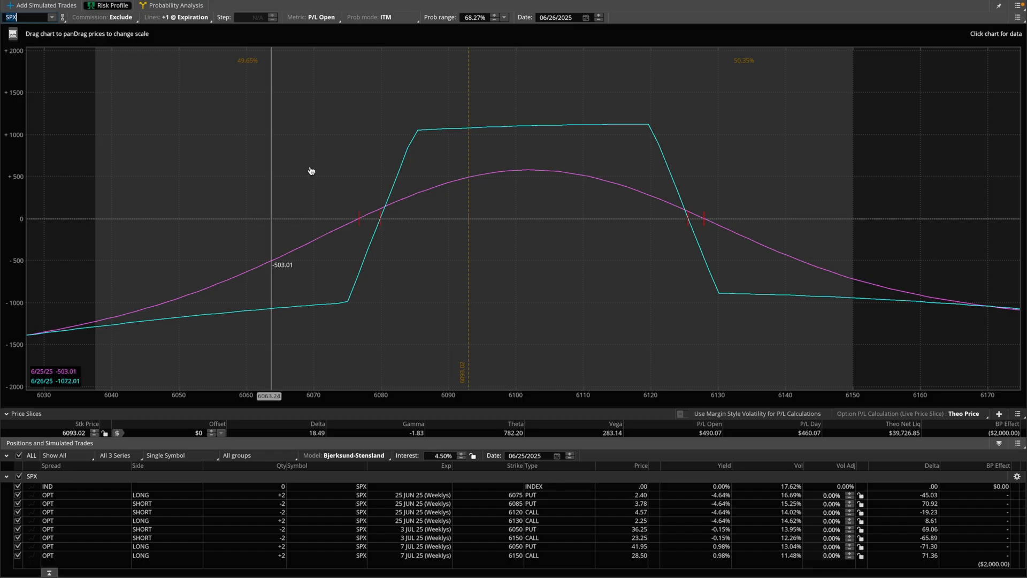
Step: Zero out the 25 JUN iron condor legs to show only the July calendars' curve
{"action": "left_click", "coordinate": [263, 494]}
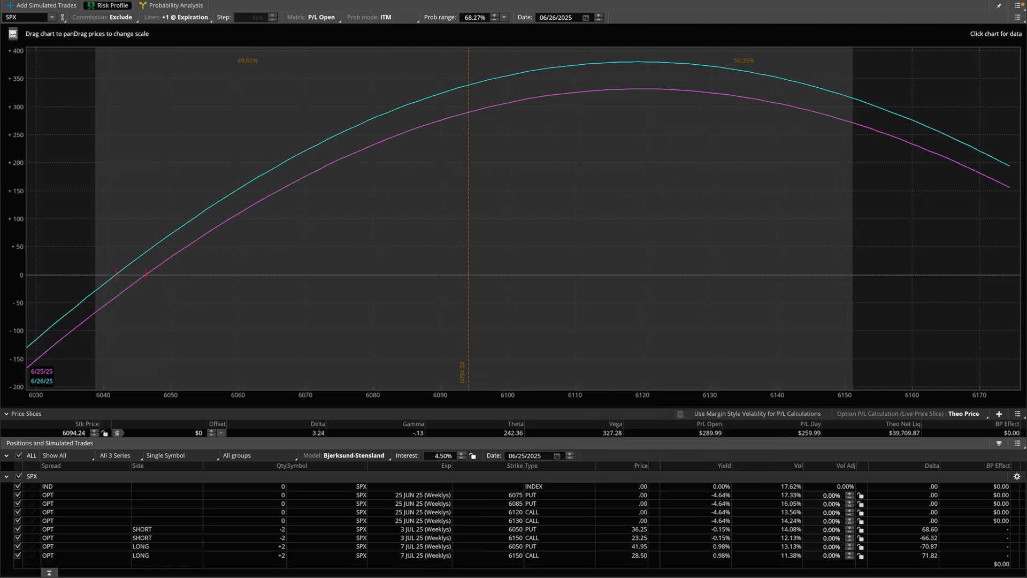
{"action": "mouse_move", "coordinate": [874, 477]}
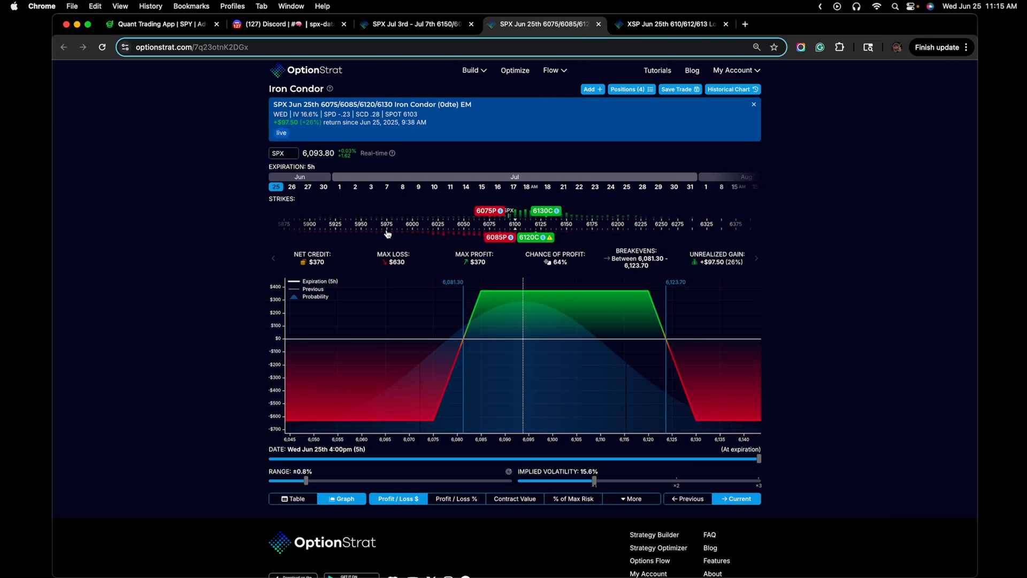
Step: Scroll the SPY Net GEX table to strikes 608–609, then view the Discord SPY chart
{"action": "left_click", "coordinate": [161, 24]}
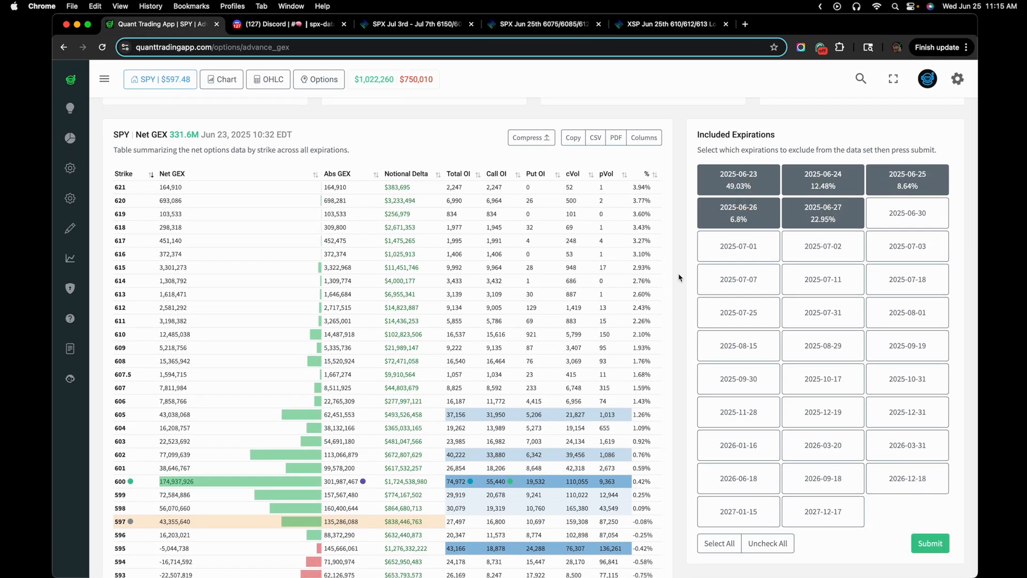
{"action": "scroll", "scroll_direction": "down", "scroll_amount": 3}
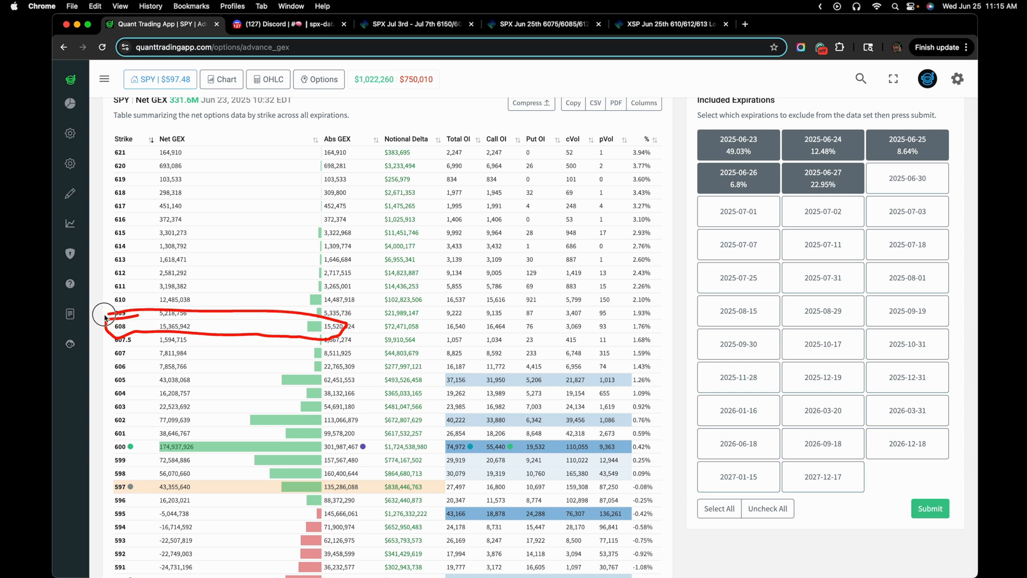
{"action": "left_click", "coordinate": [283, 24]}
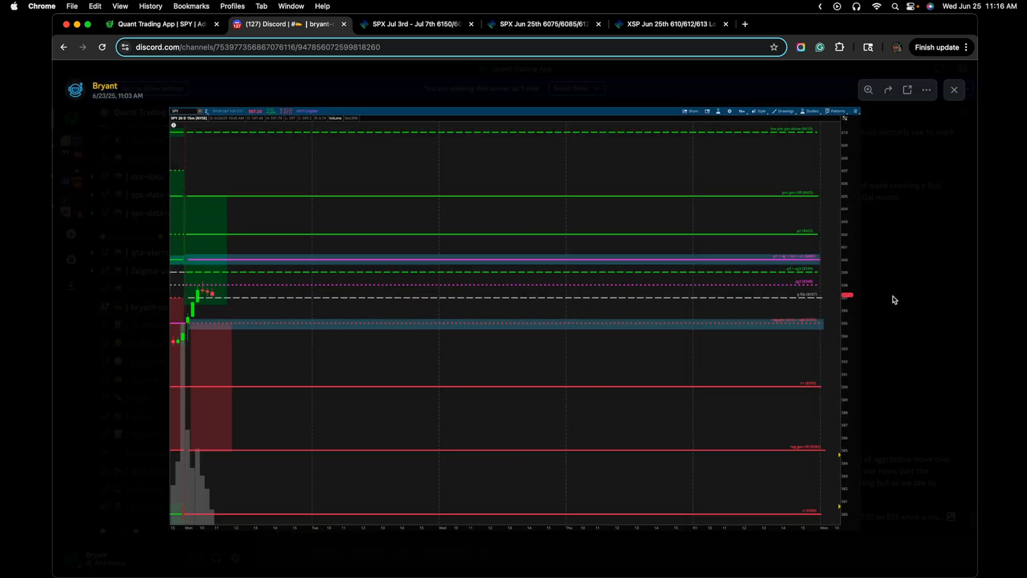
Step: Open Discord's 10:32 AM SPY GEX profile full-size in the browser, then return to Quant Trading App
{"action": "left_click", "coordinate": [954, 90]}
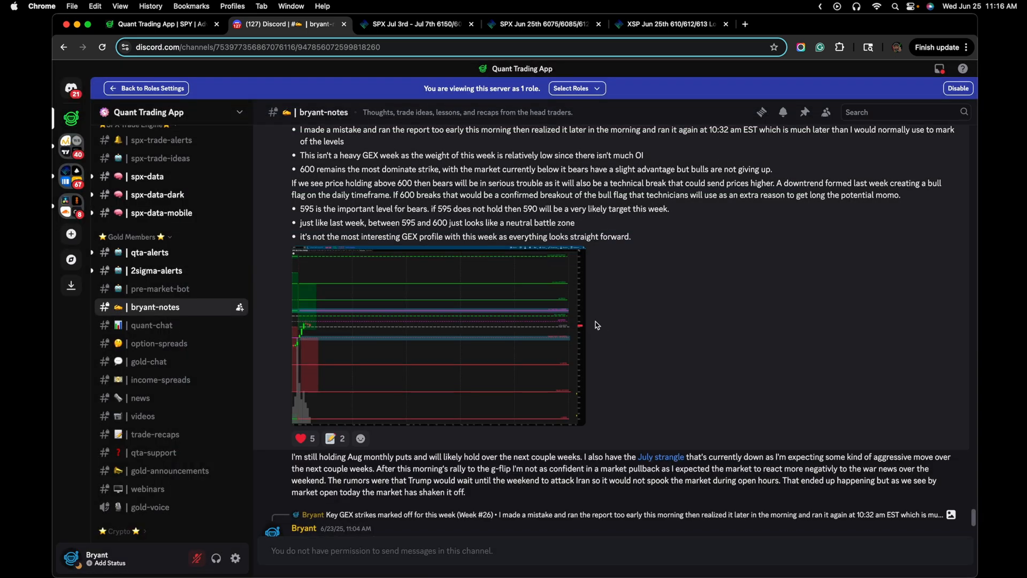
{"action": "left_click", "coordinate": [435, 334]}
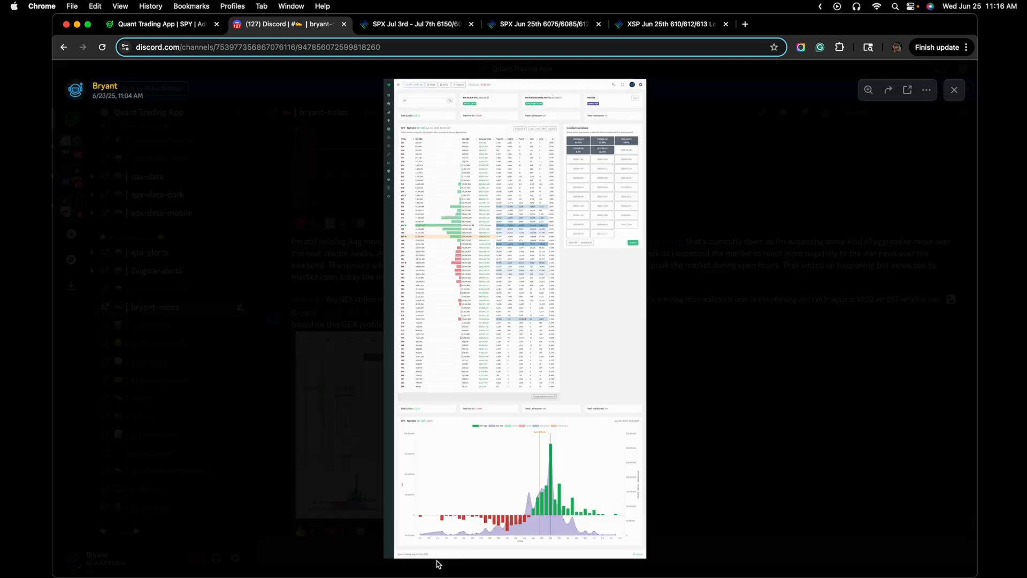
{"action": "mouse_move", "coordinate": [907, 90]}
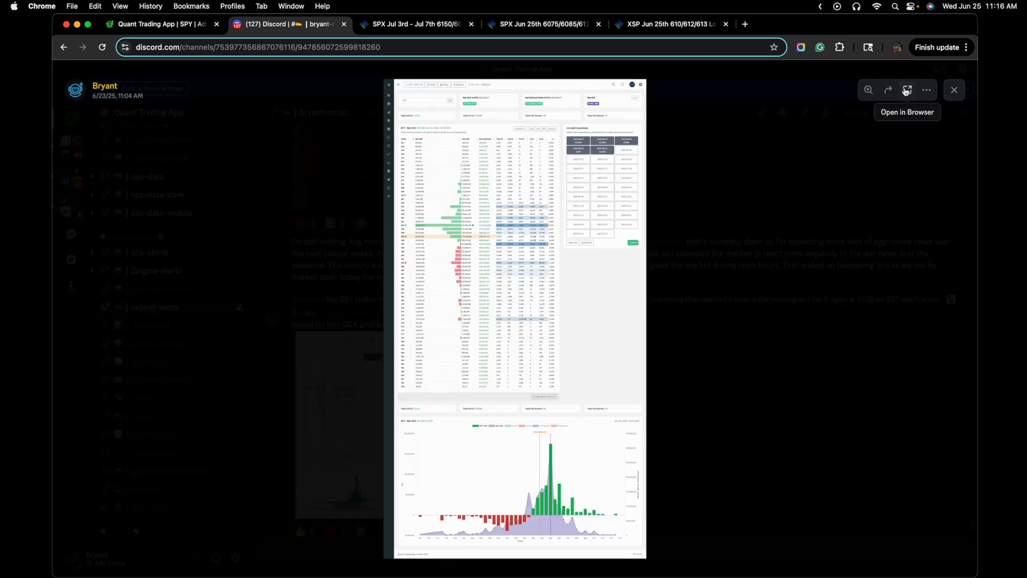
{"action": "left_click", "coordinate": [907, 90]}
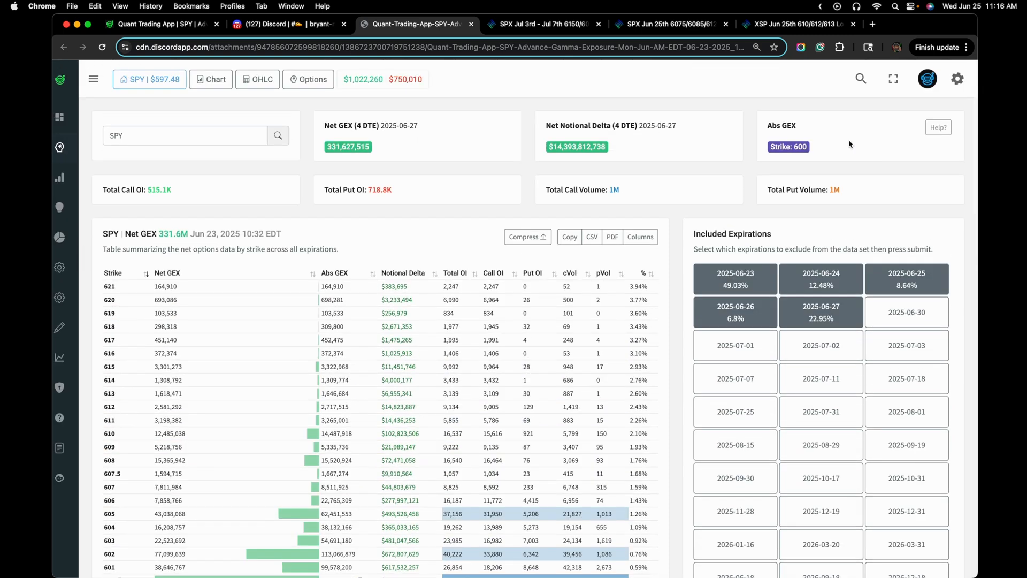
{"action": "left_click", "coordinate": [288, 24]}
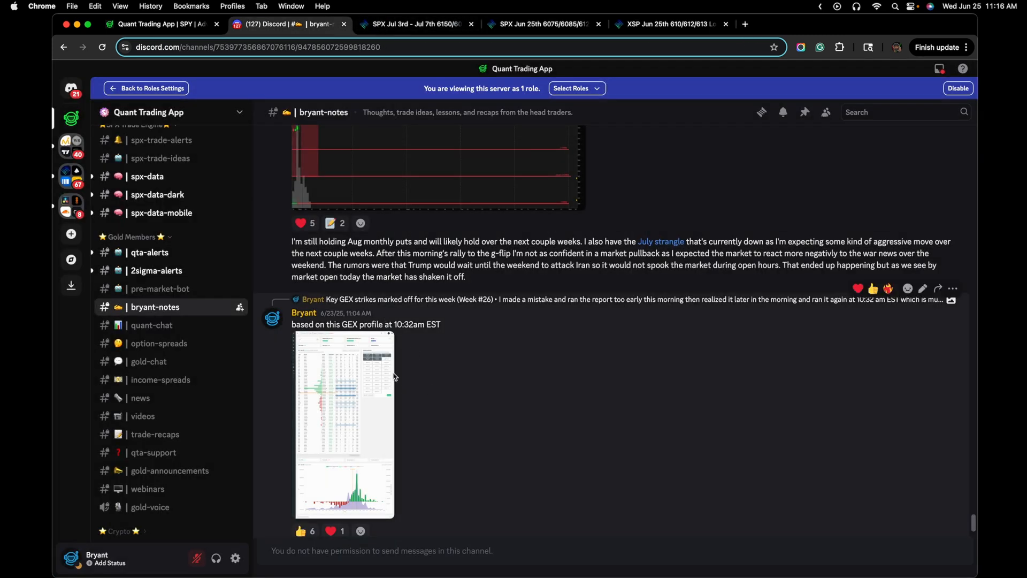
{"action": "left_click", "coordinate": [161, 23]}
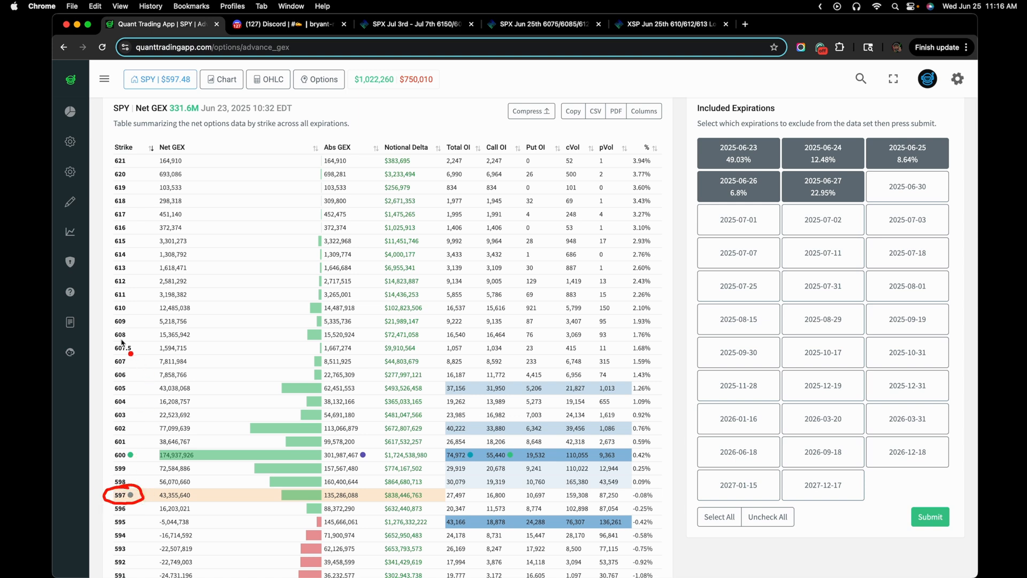
Step: Circle the 597 strike row in the SPY Net GEX table
{"action": "left_click_drag", "start_coordinate": [118, 341], "coordinate": [363, 338]}
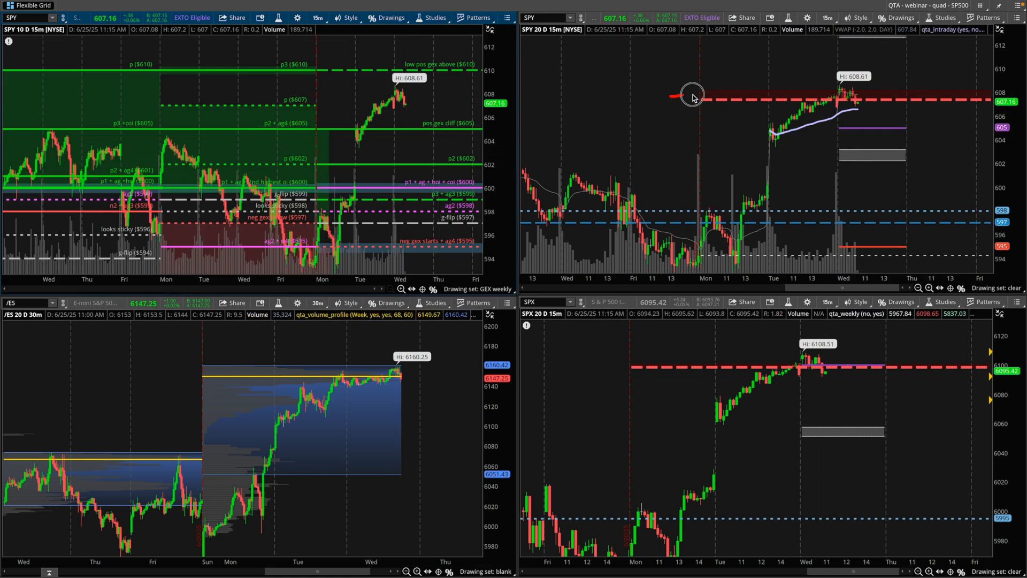
Step: Mark the SPY resistance band near 608 and annotate XSP above it
{"action": "left_click_drag", "start_coordinate": [691, 94], "coordinate": [914, 102]}
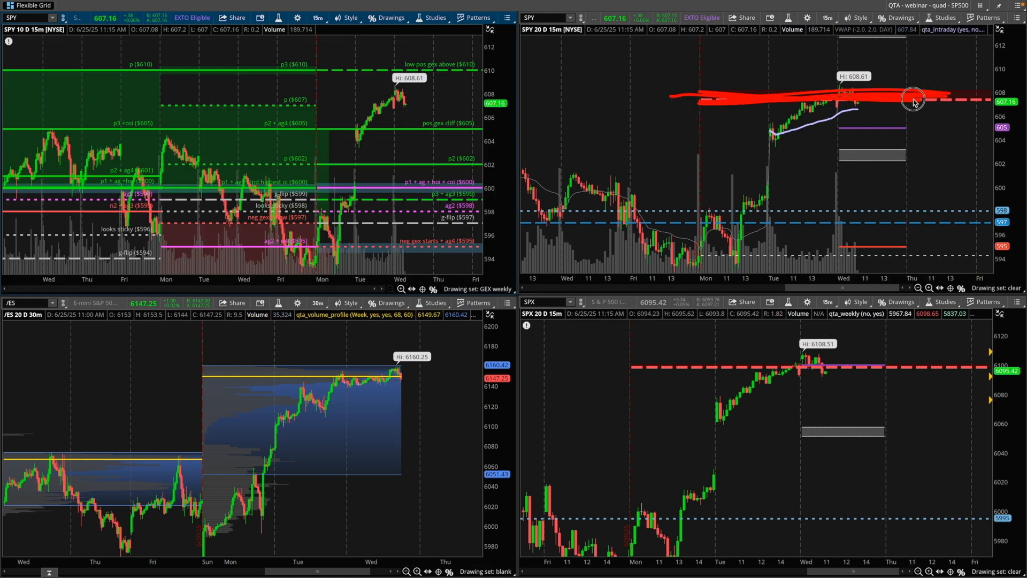
{"action": "left_click_drag", "start_coordinate": [914, 102], "coordinate": [822, 100]}
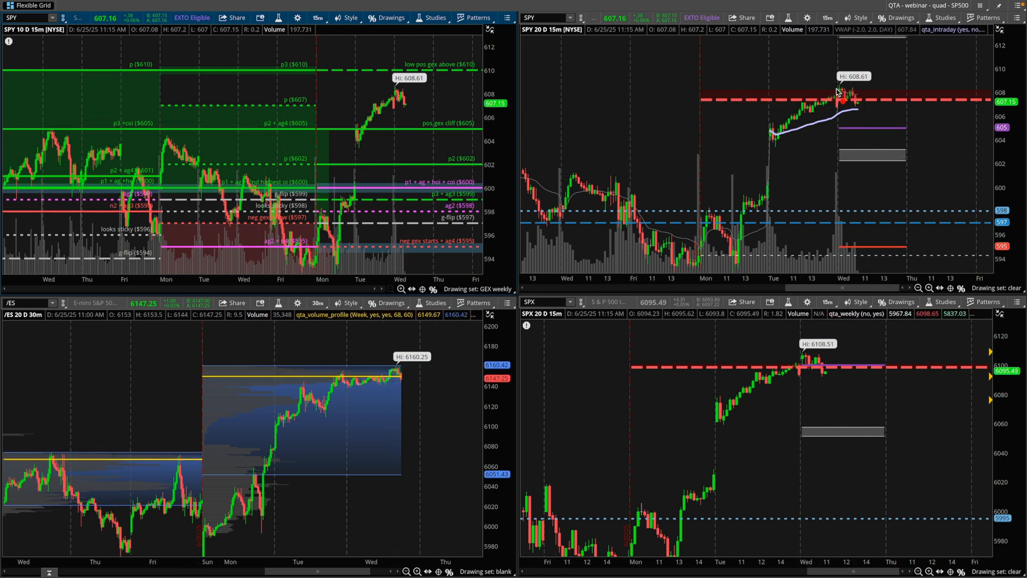
{"action": "mouse_move", "coordinate": [841, 99]}
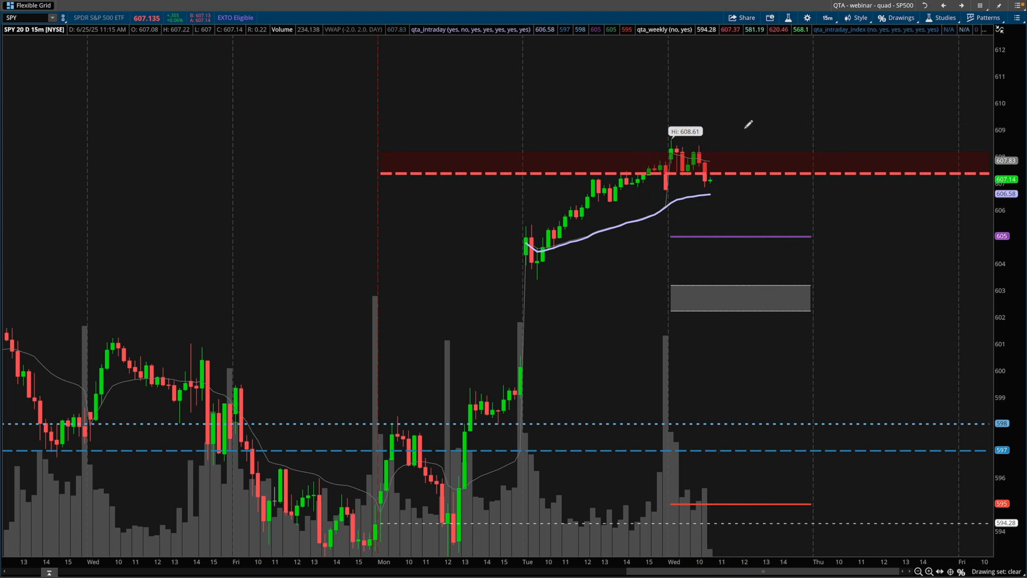
{"action": "left_click_drag", "start_coordinate": [711, 178], "coordinate": [731, 134]}
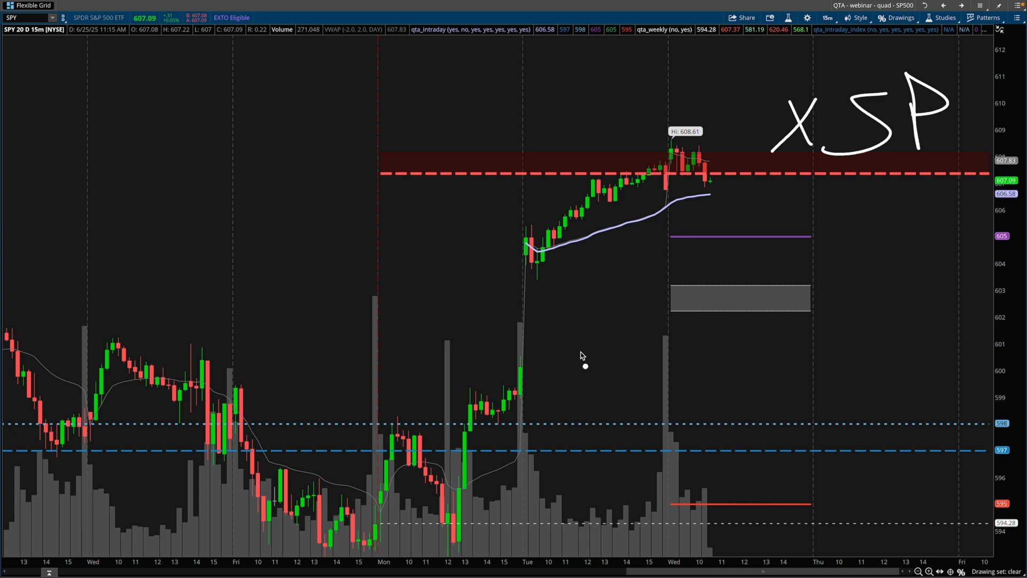
{"action": "left_click_drag", "start_coordinate": [583, 366], "coordinate": [776, 360]}
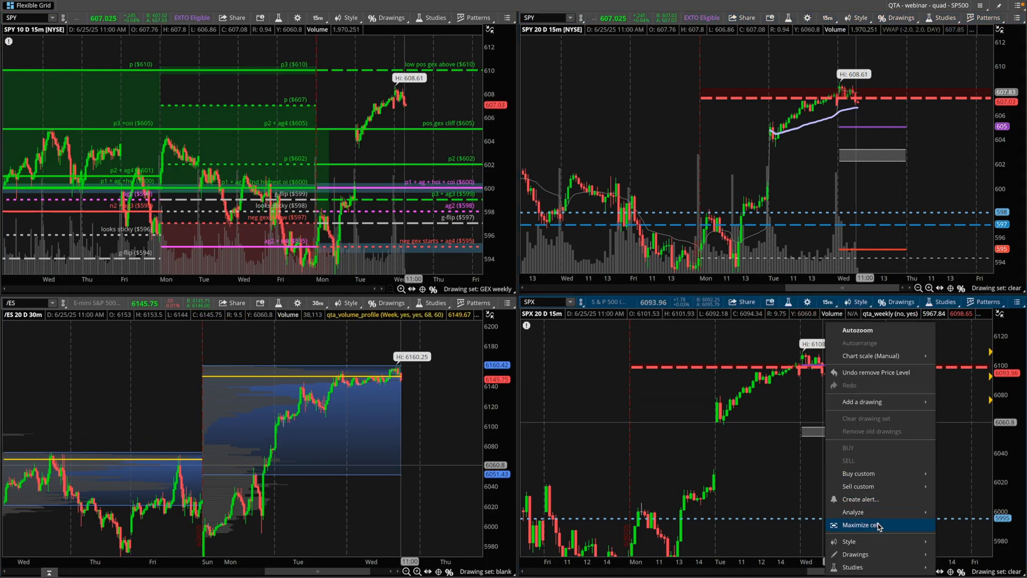
Step: Maximize the SPX chart and trace its climb toward the red 6,100 level
{"action": "left_click", "coordinate": [860, 525]}
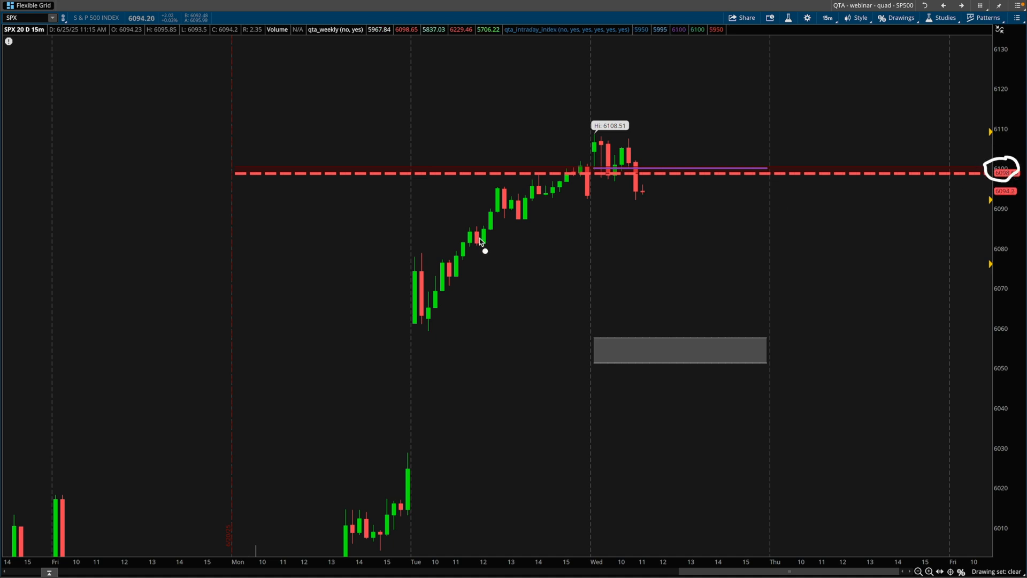
{"action": "left_click_drag", "start_coordinate": [475, 239], "coordinate": [560, 181]}
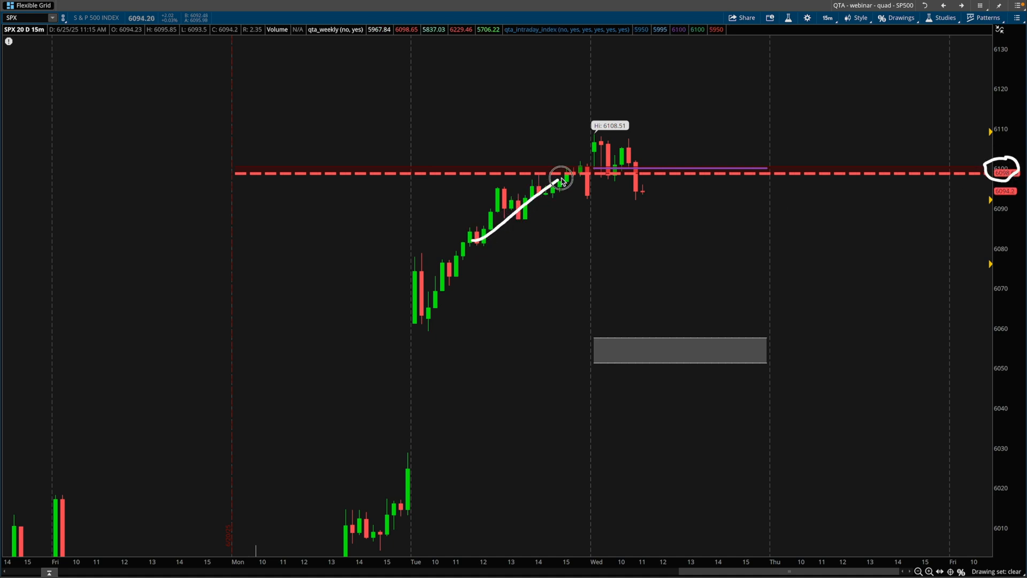
{"action": "left_click_drag", "start_coordinate": [560, 181], "coordinate": [793, 173]}
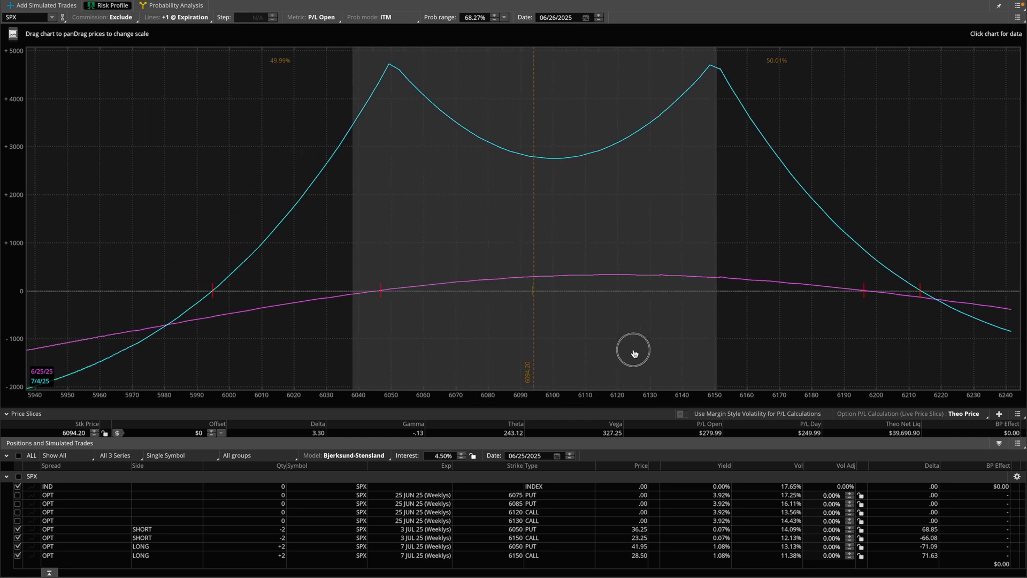
Step: Widen the risk graph's price range and advance the analysis date to 06/30/2025
{"action": "left_click_drag", "start_coordinate": [633, 349], "coordinate": [522, 319]}
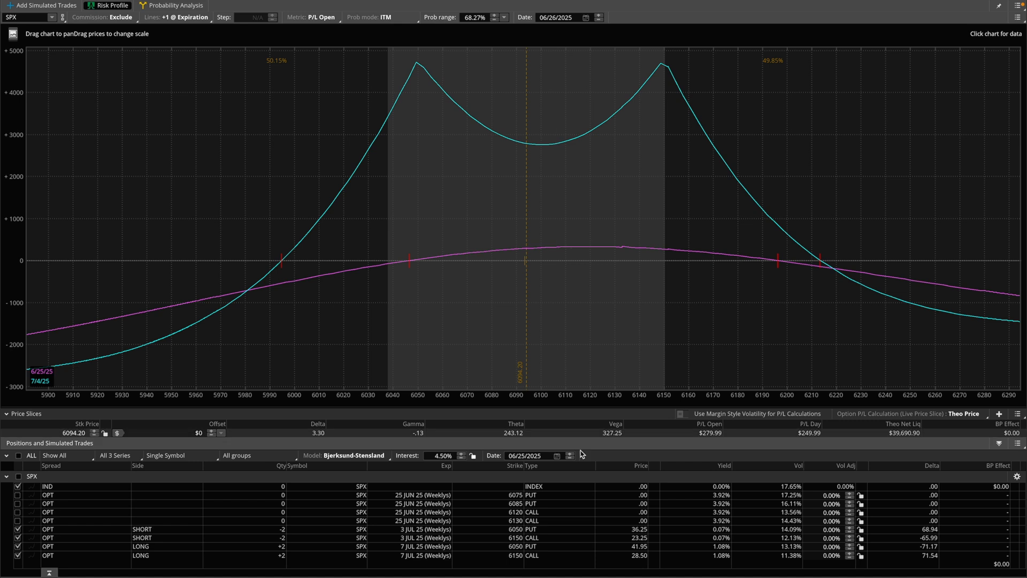
{"action": "left_click", "coordinate": [569, 455]}
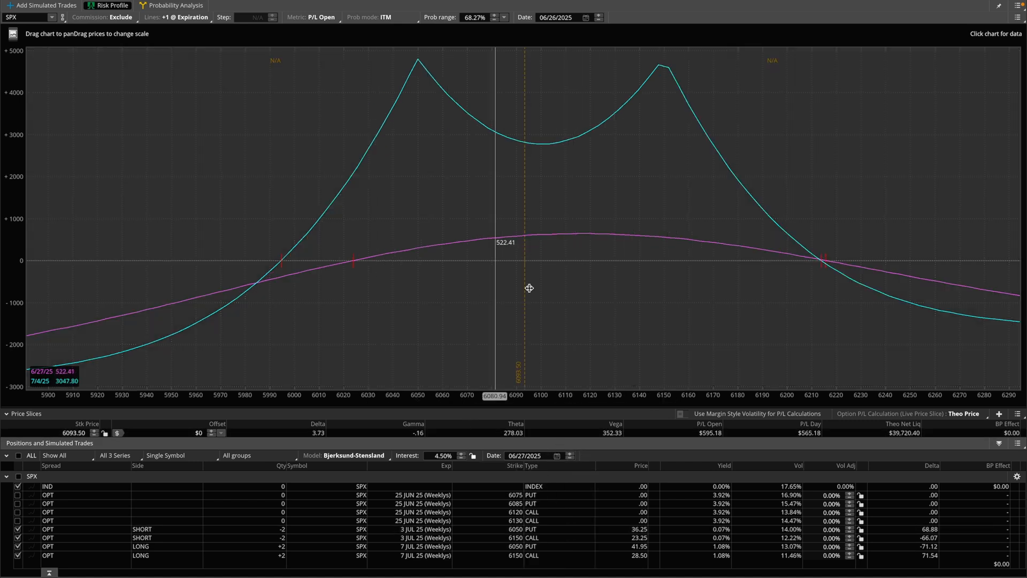
{"action": "left_click", "coordinate": [557, 455]}
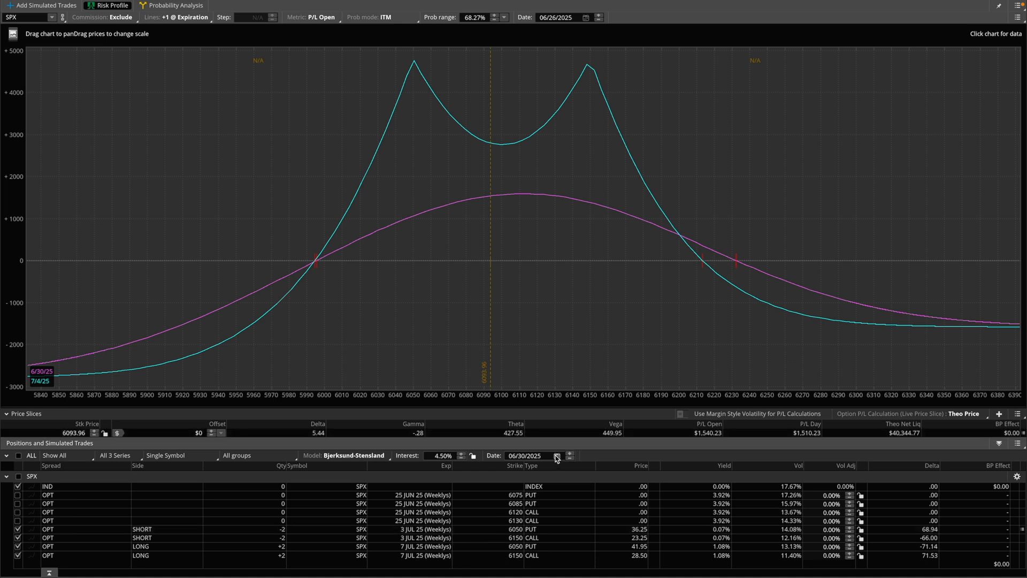
{"action": "left_click", "coordinate": [557, 458]}
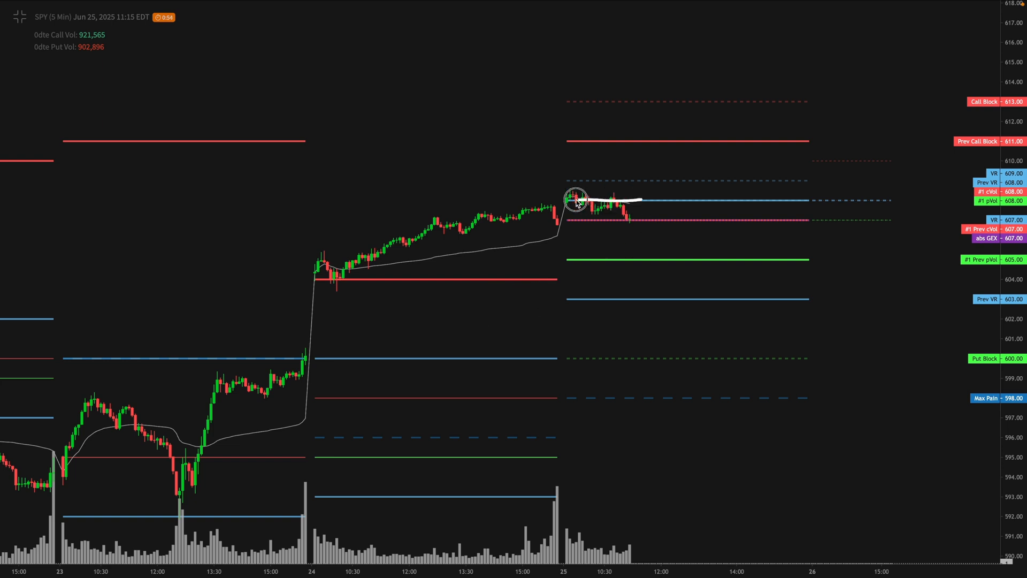
Step: Box the 603–609 zone on the SPY 5-minute GEX levels chart
{"action": "left_click_drag", "start_coordinate": [566, 197], "coordinate": [815, 301]}
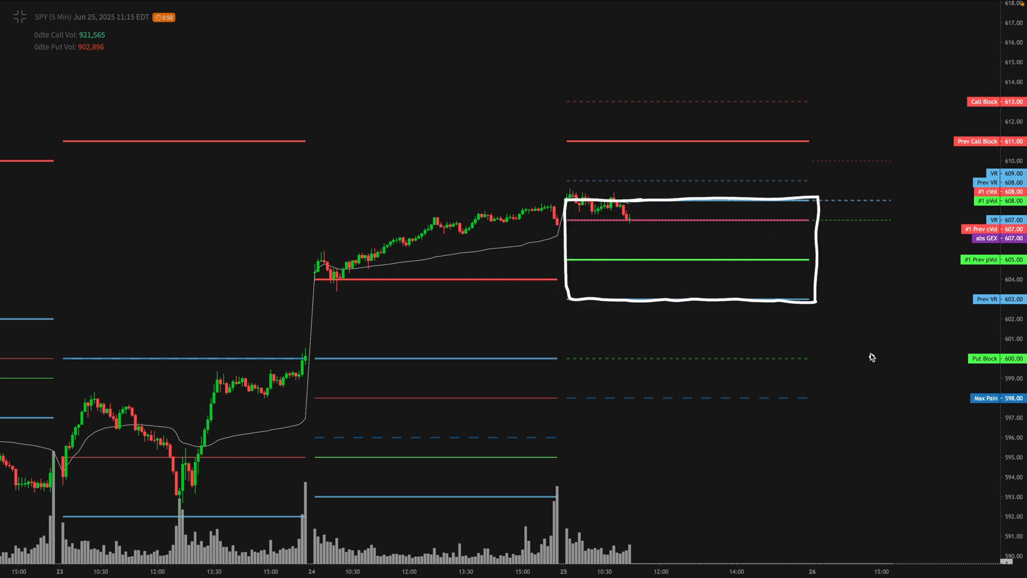
{"action": "mouse_move", "coordinate": [884, 330]}
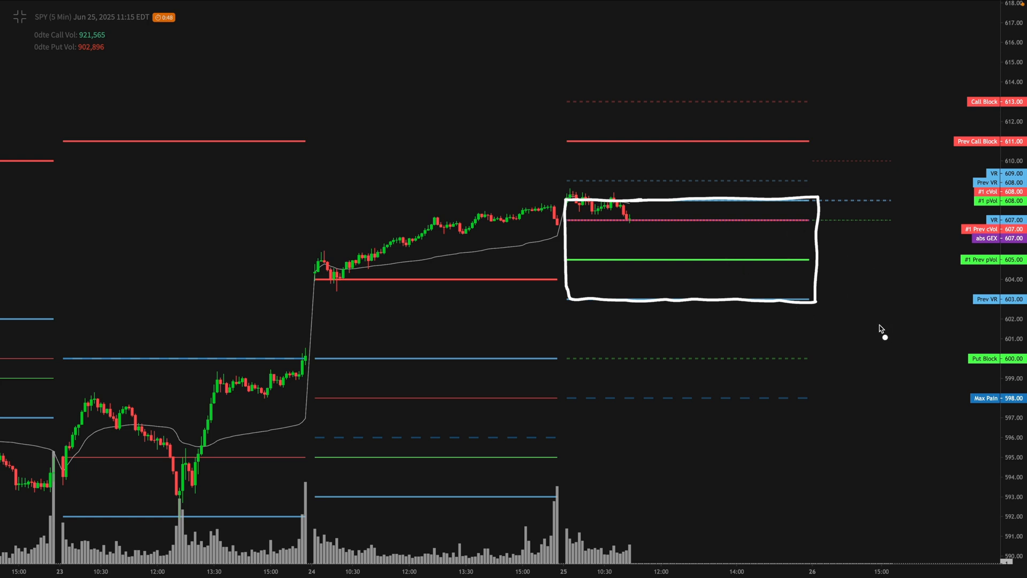
{"action": "mouse_move", "coordinate": [762, 347]}
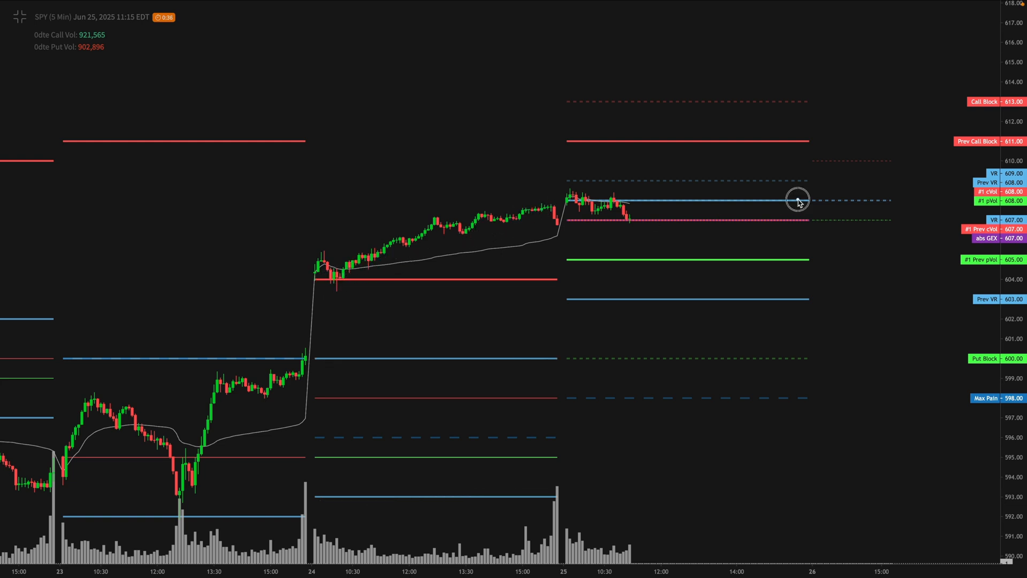
{"action": "left_click_drag", "start_coordinate": [799, 200], "coordinate": [629, 299]}
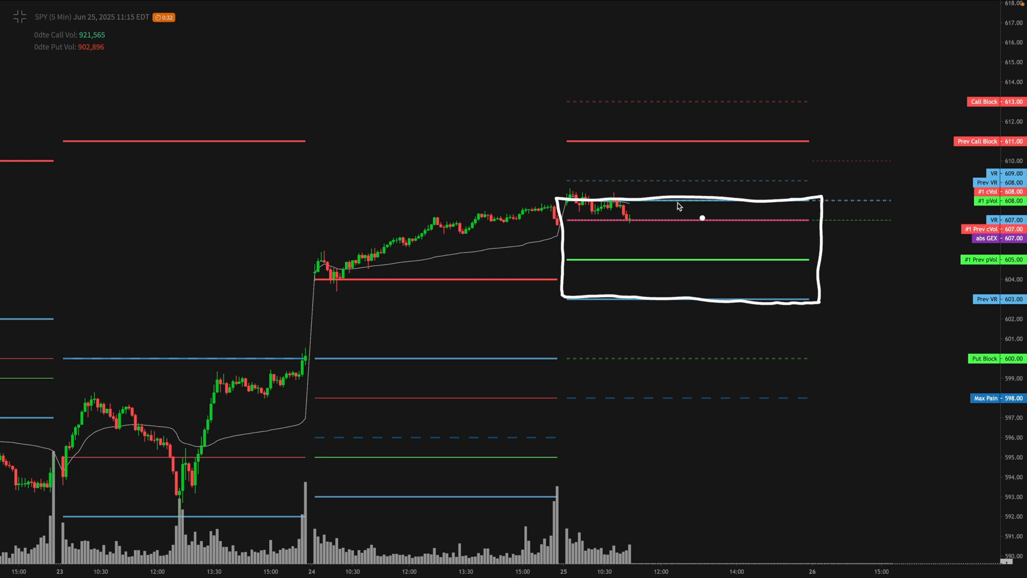
{"action": "left_click_drag", "start_coordinate": [610, 200], "coordinate": [662, 156]}
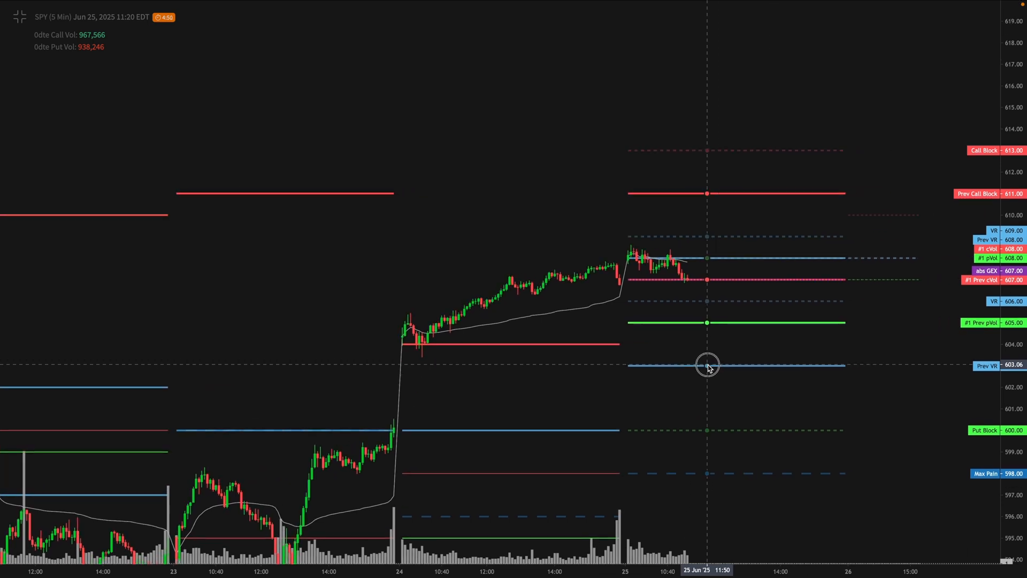
{"action": "mouse_move", "coordinate": [147, 36]}
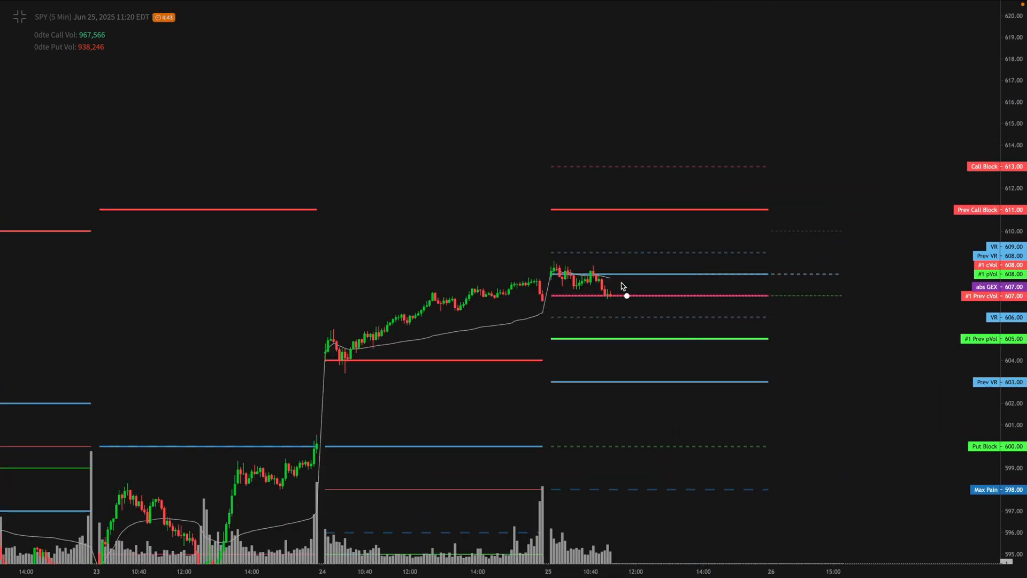
{"action": "mouse_move", "coordinate": [992, 275]}
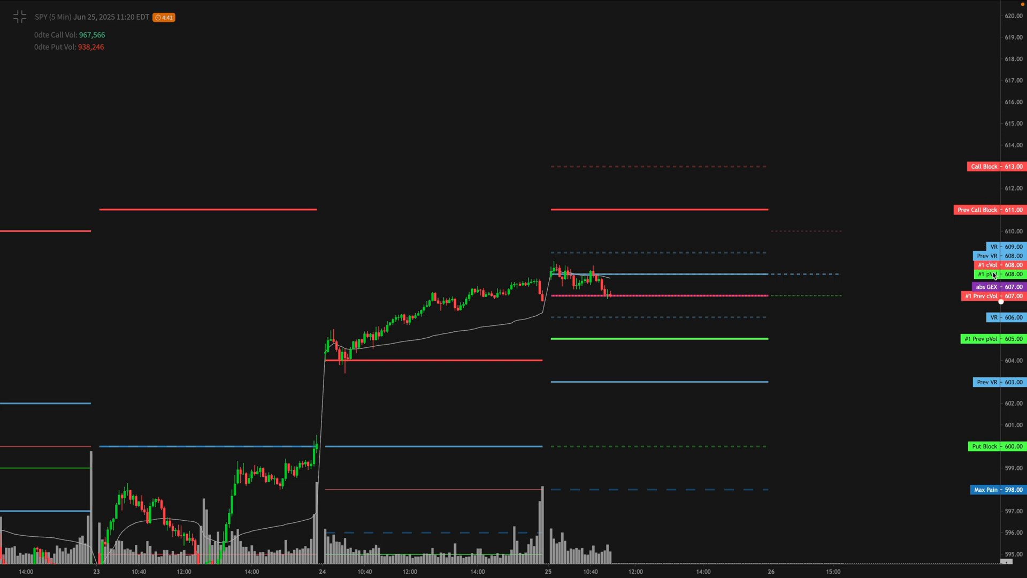
{"action": "mouse_move", "coordinate": [764, 380]}
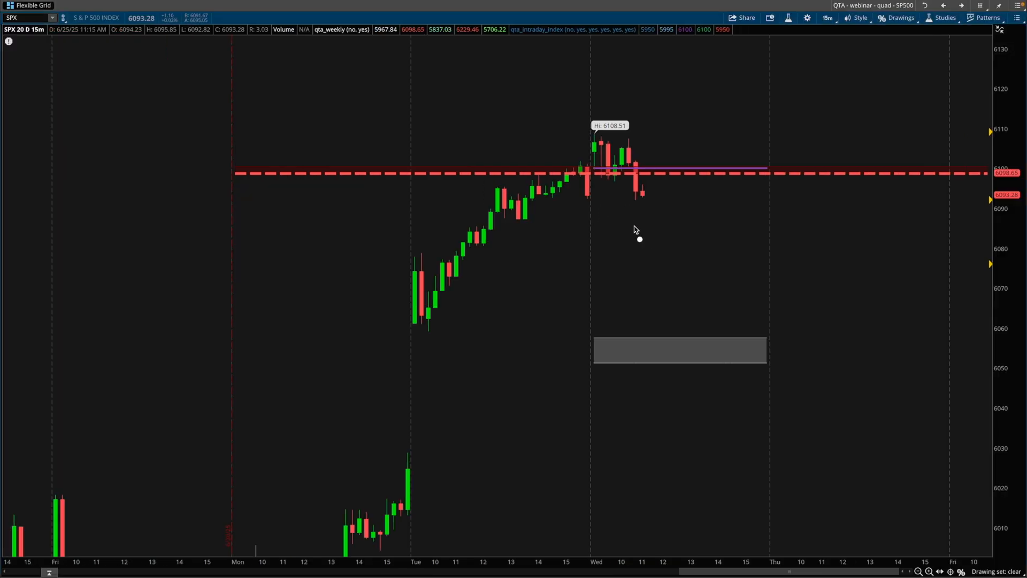
{"action": "mouse_move", "coordinate": [625, 235]}
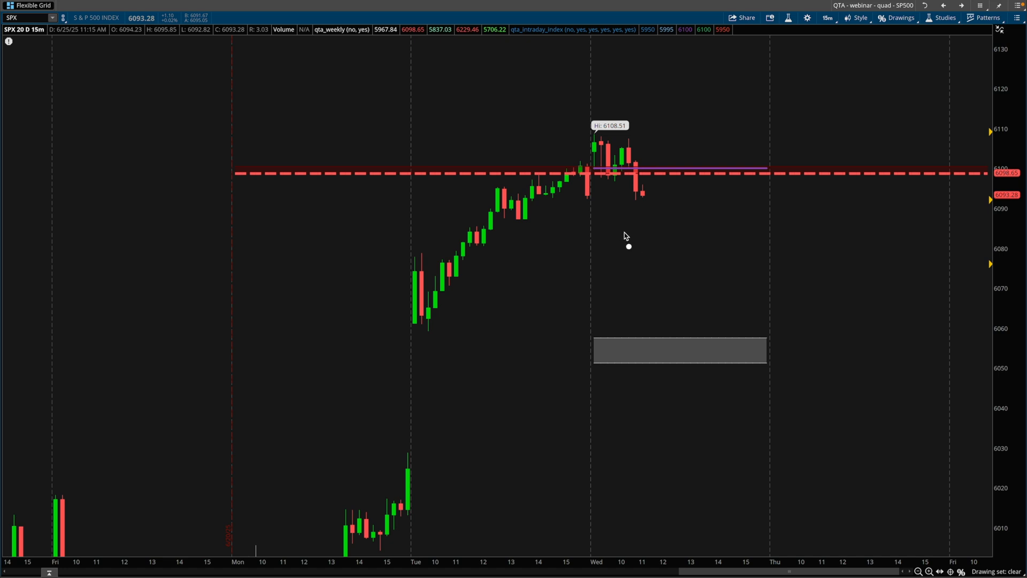
{"action": "mouse_move", "coordinate": [468, 226]}
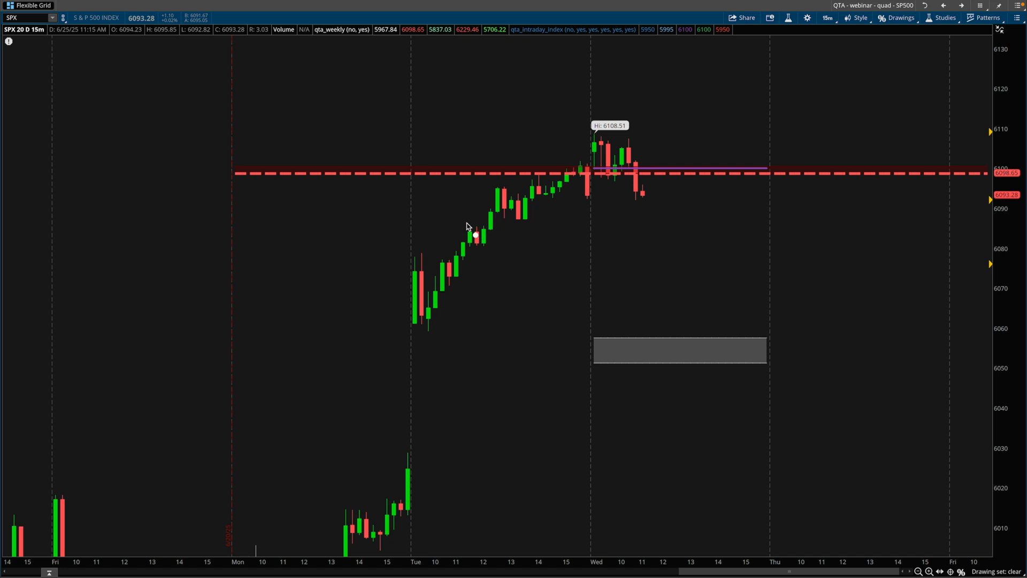
Step: Underline the 6,080 level on the SPX 15-minute chart
{"action": "left_click_drag", "start_coordinate": [397, 235], "coordinate": [756, 241]}
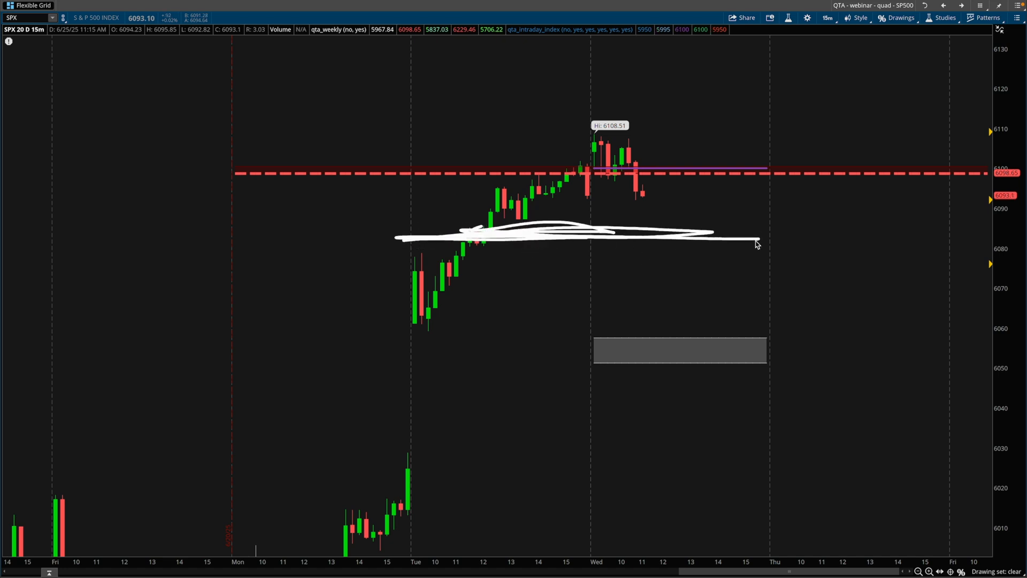
{"action": "left_click_drag", "start_coordinate": [665, 233], "coordinate": [711, 174]}
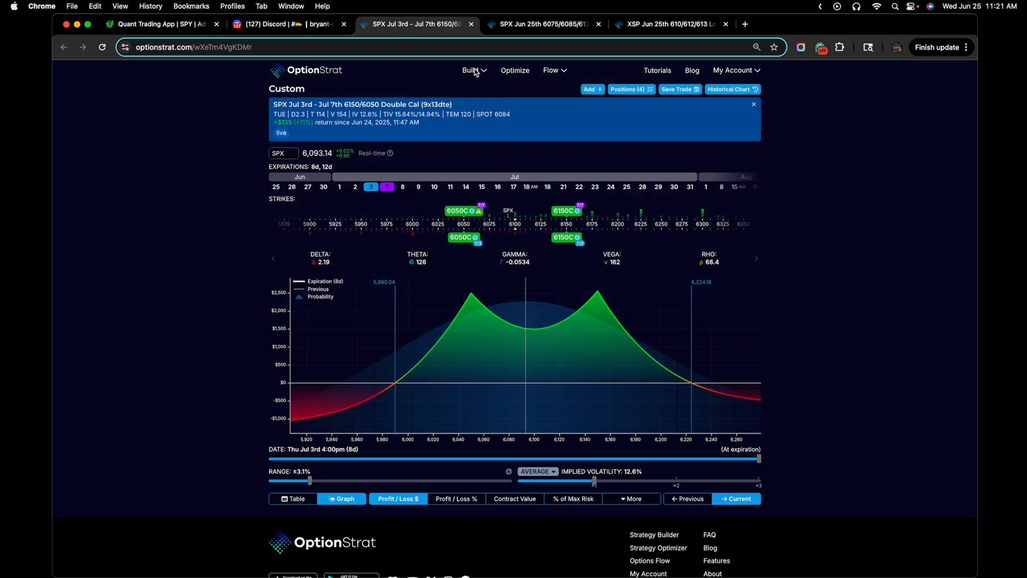
Step: Open the SPX put diagonal, widen the price range, and move the short put to Jun 27
{"action": "left_click", "coordinate": [471, 70]}
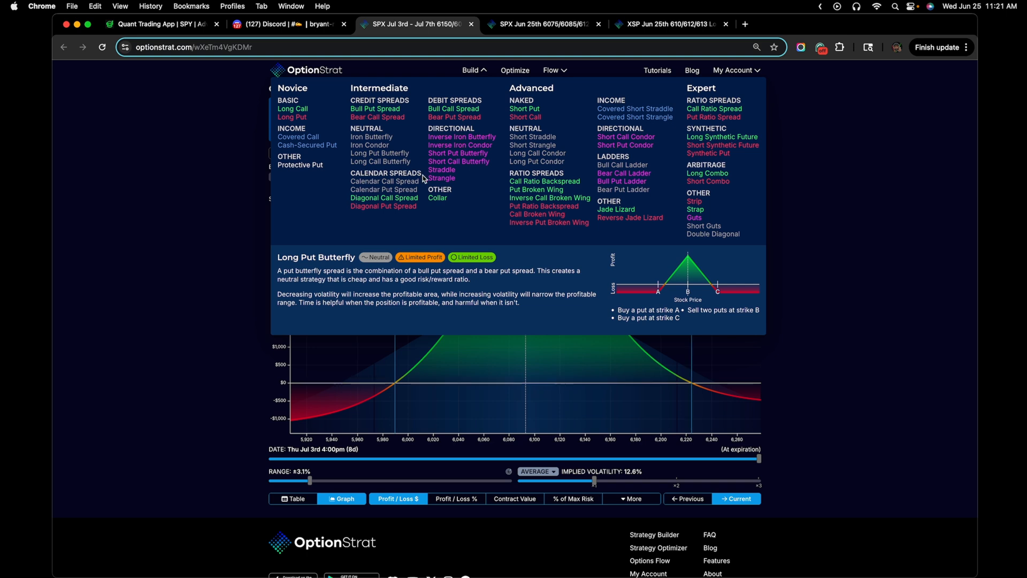
{"action": "left_click", "coordinate": [543, 24]}
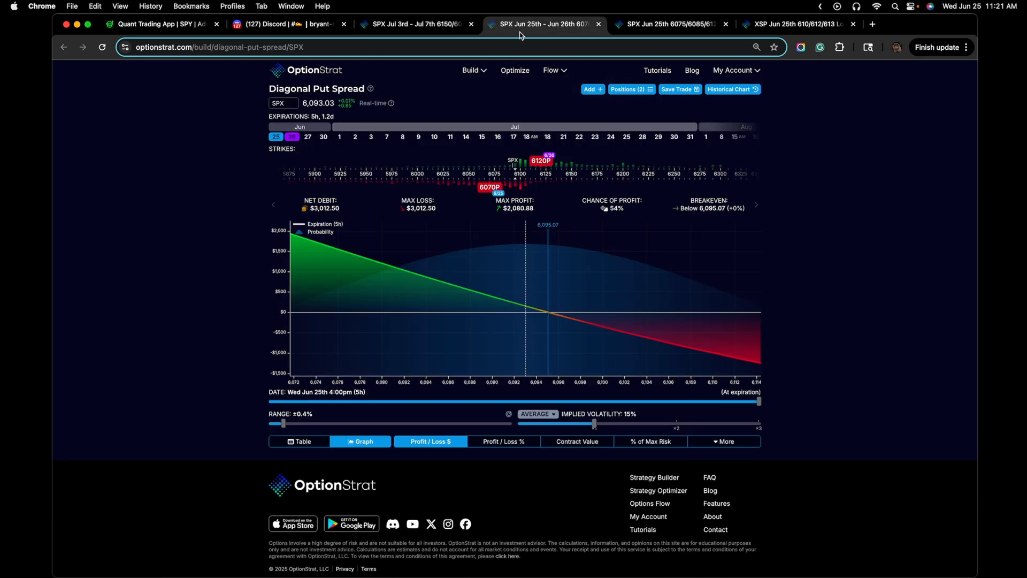
{"action": "left_click_drag", "start_coordinate": [267, 423], "coordinate": [361, 420]}
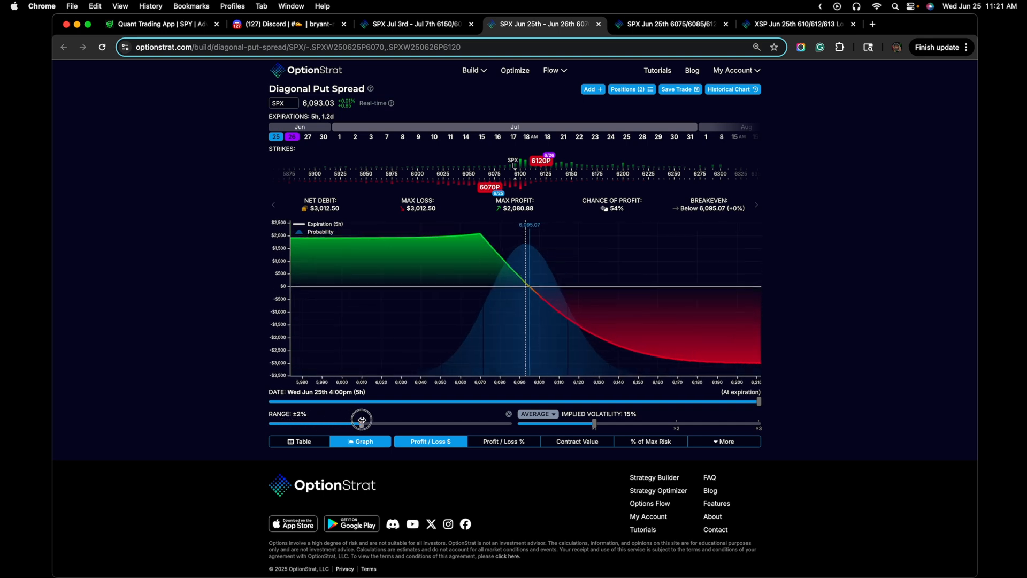
{"action": "left_click", "coordinate": [323, 137]}
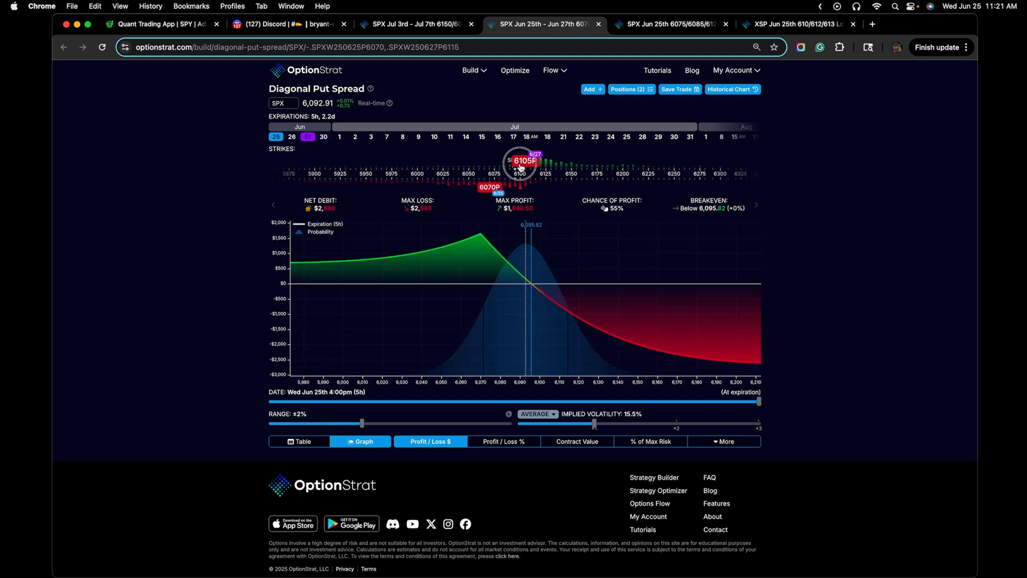
{"action": "left_click_drag", "start_coordinate": [520, 160], "coordinate": [536, 161]}
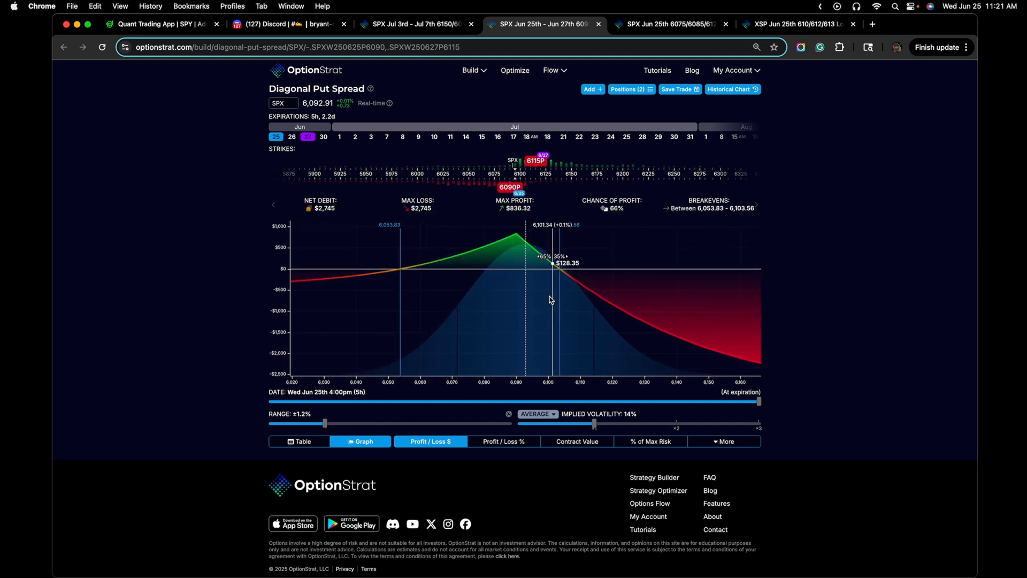
{"action": "mouse_move", "coordinate": [470, 141]}
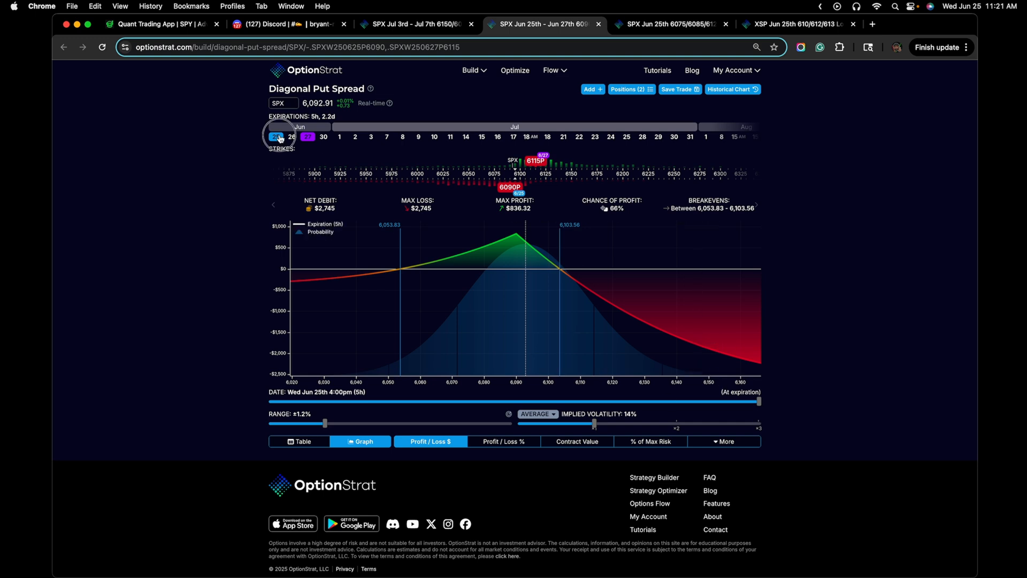
Step: Set the near leg to Jun 27, volatility to 13.8%, and project to Thursday evening
{"action": "left_click", "coordinate": [292, 137]}
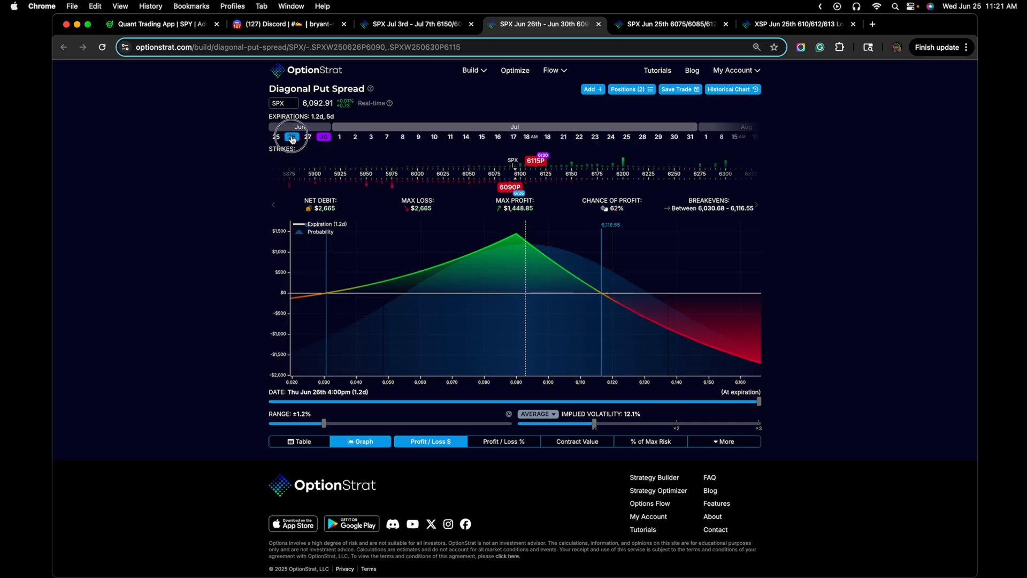
{"action": "left_click", "coordinate": [293, 136]}
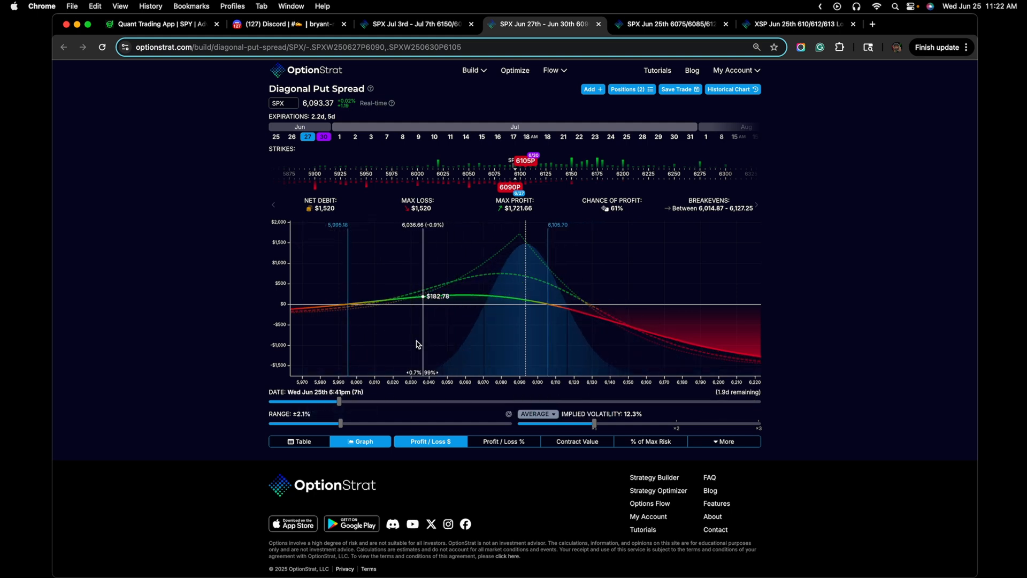
{"action": "left_click_drag", "start_coordinate": [595, 423], "coordinate": [604, 423]}
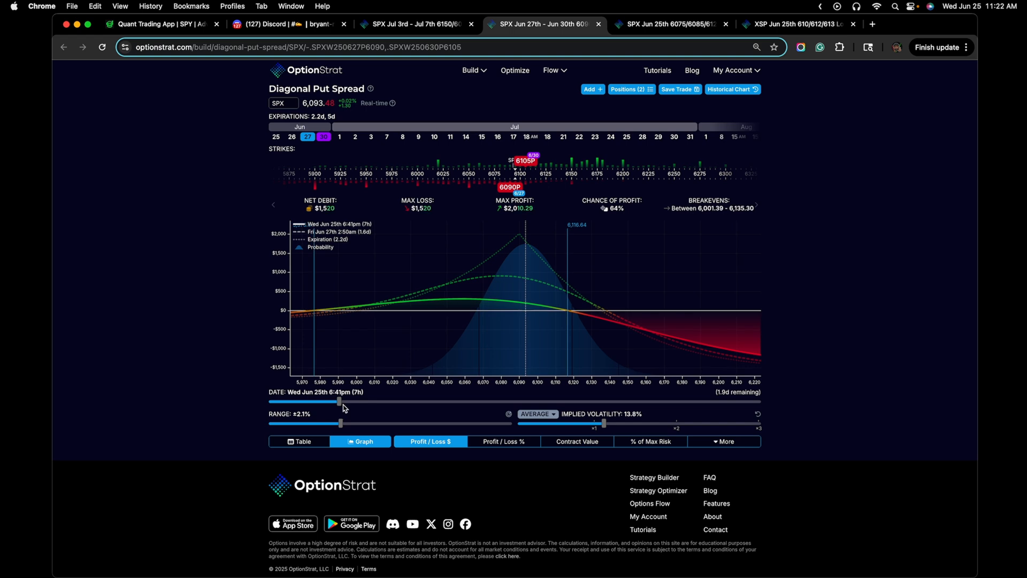
{"action": "left_click_drag", "start_coordinate": [339, 401], "coordinate": [569, 401]}
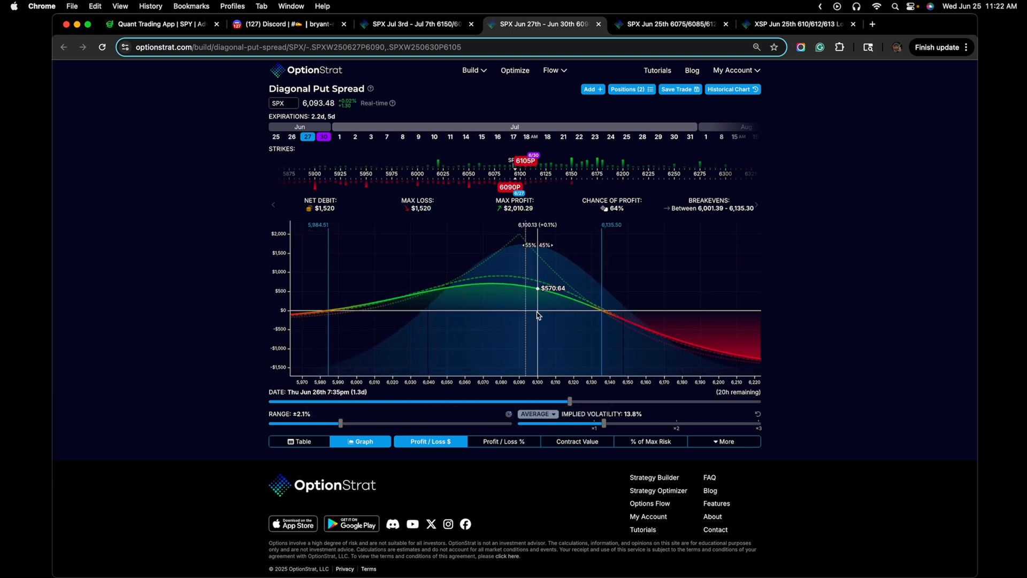
{"action": "left_click_drag", "start_coordinate": [569, 401], "coordinate": [756, 401]}
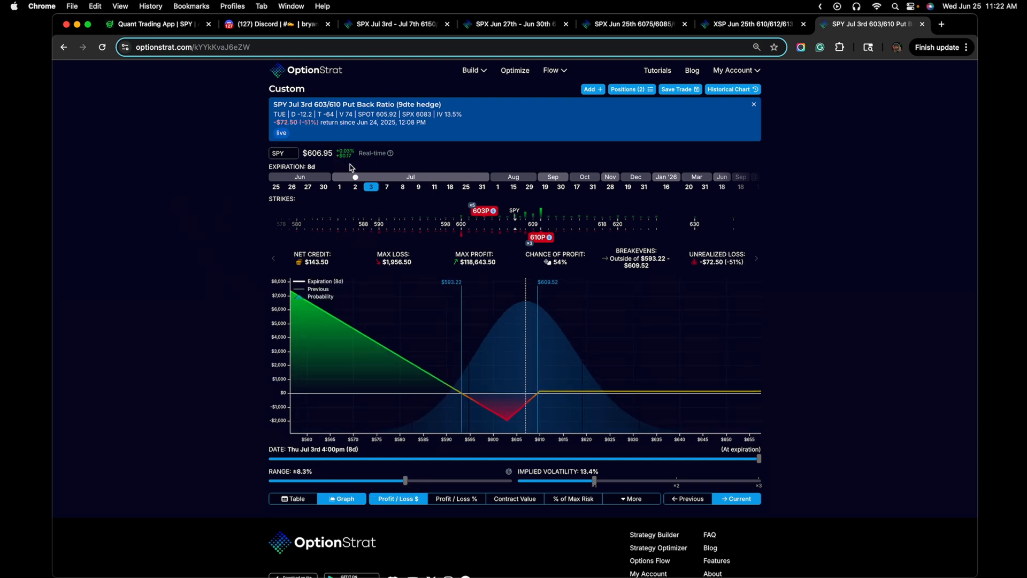
{"action": "mouse_move", "coordinate": [364, 470]}
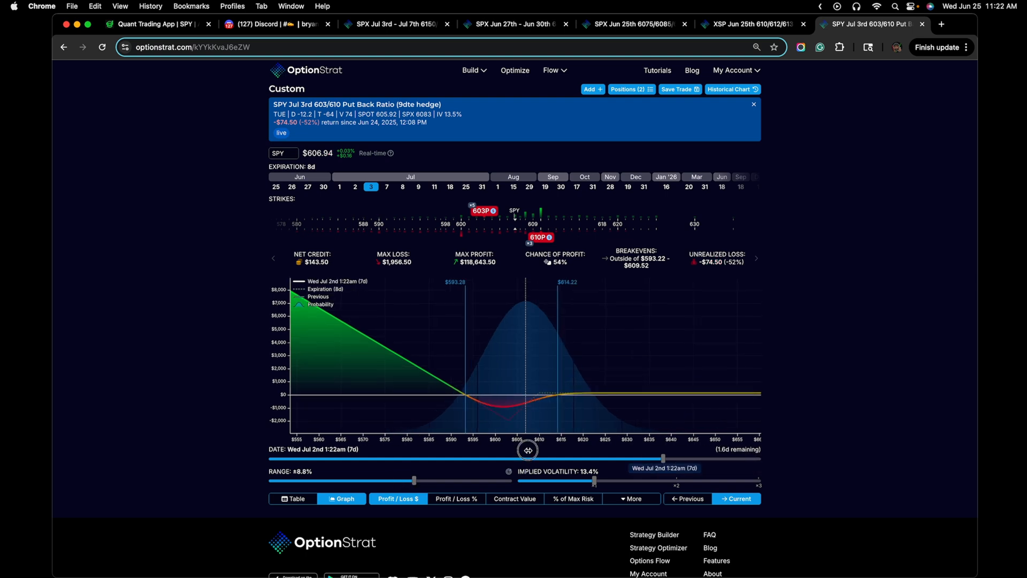
Step: Project the SPY Jul 3rd 603/610 put back ratio to Fri Jun 27, about $74 loss
{"action": "left_click_drag", "start_coordinate": [528, 450], "coordinate": [336, 452]}
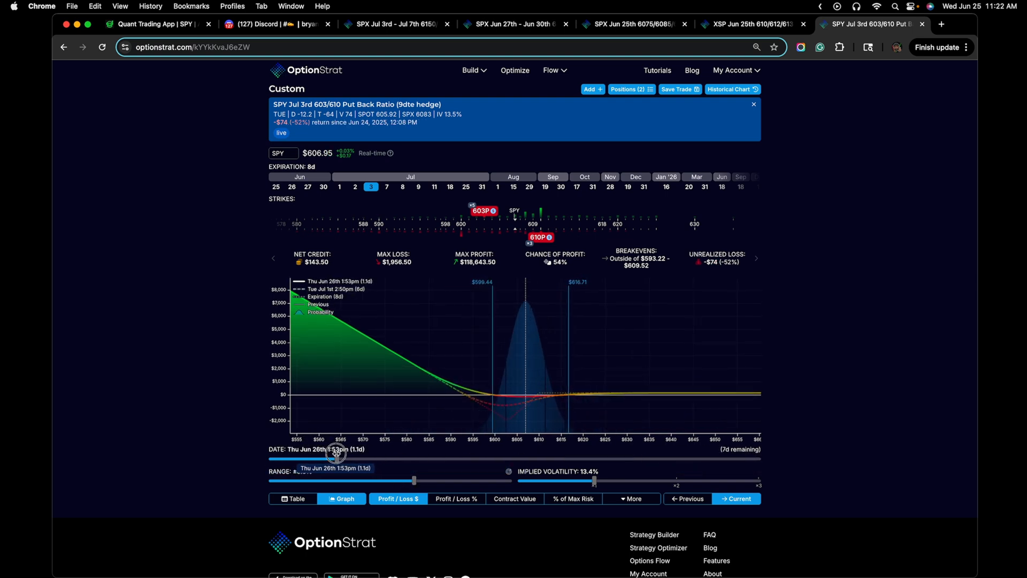
{"action": "left_click_drag", "start_coordinate": [336, 452], "coordinate": [384, 457]}
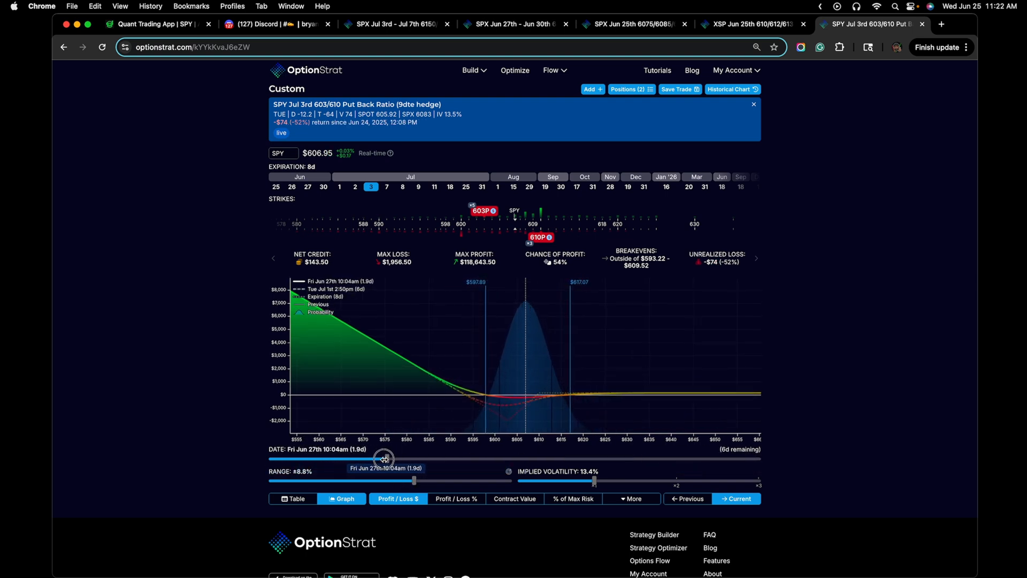
{"action": "left_click_drag", "start_coordinate": [385, 458], "coordinate": [390, 458]}
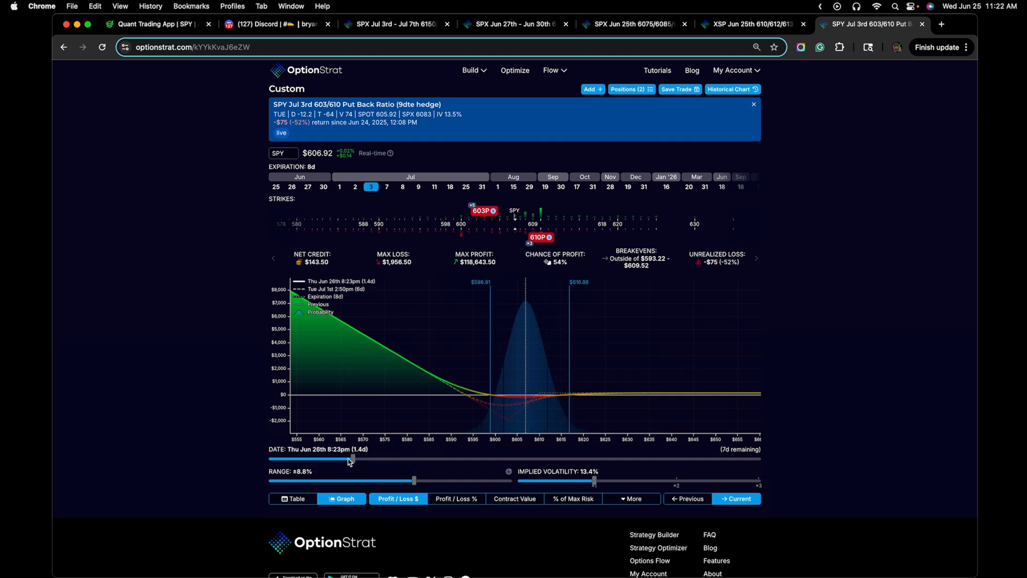
{"action": "left_click_drag", "start_coordinate": [350, 459], "coordinate": [432, 459]}
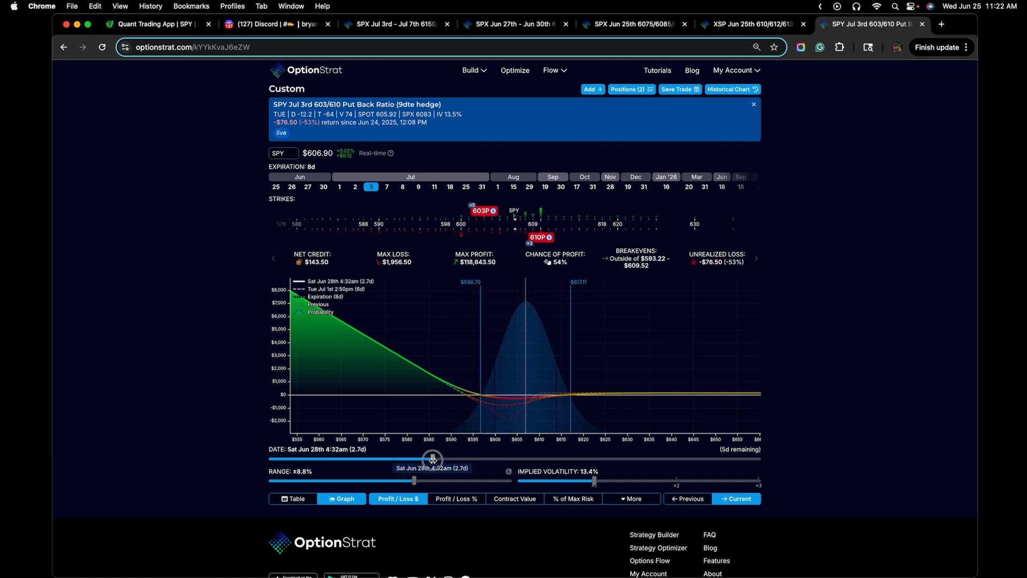
{"action": "left_click_drag", "start_coordinate": [432, 459], "coordinate": [390, 459]}
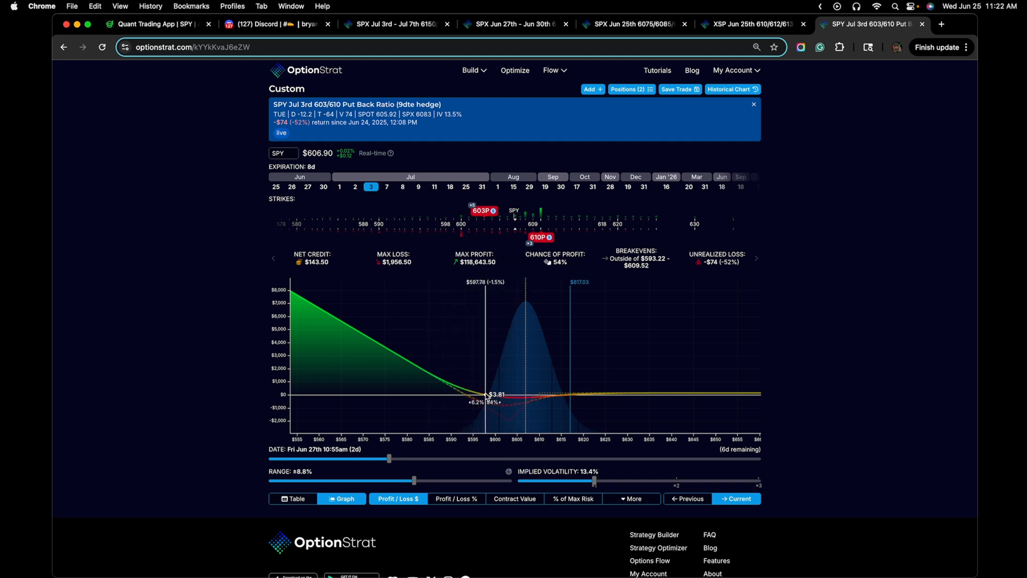
{"action": "mouse_move", "coordinate": [438, 398]}
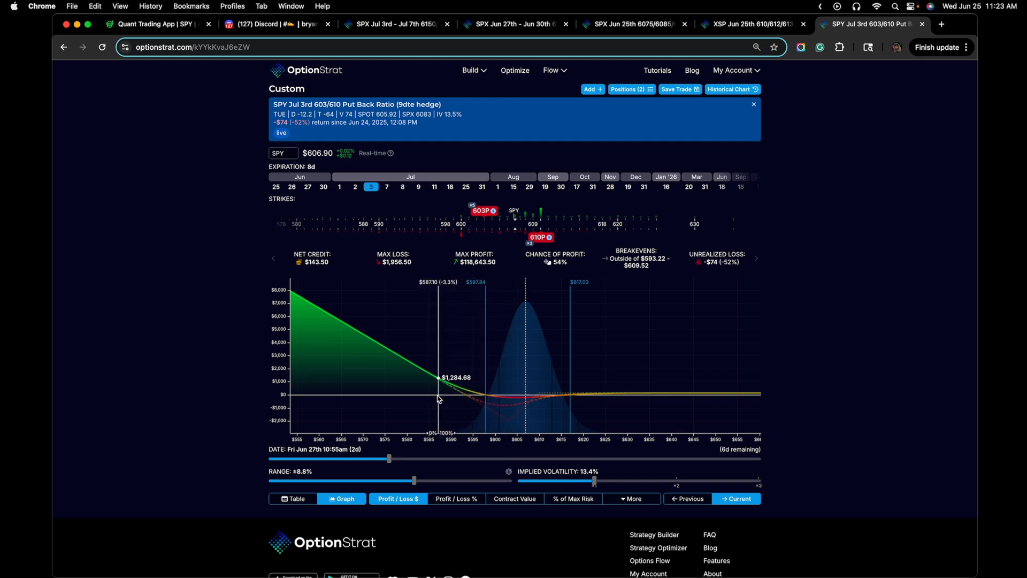
{"action": "mouse_move", "coordinate": [461, 403]}
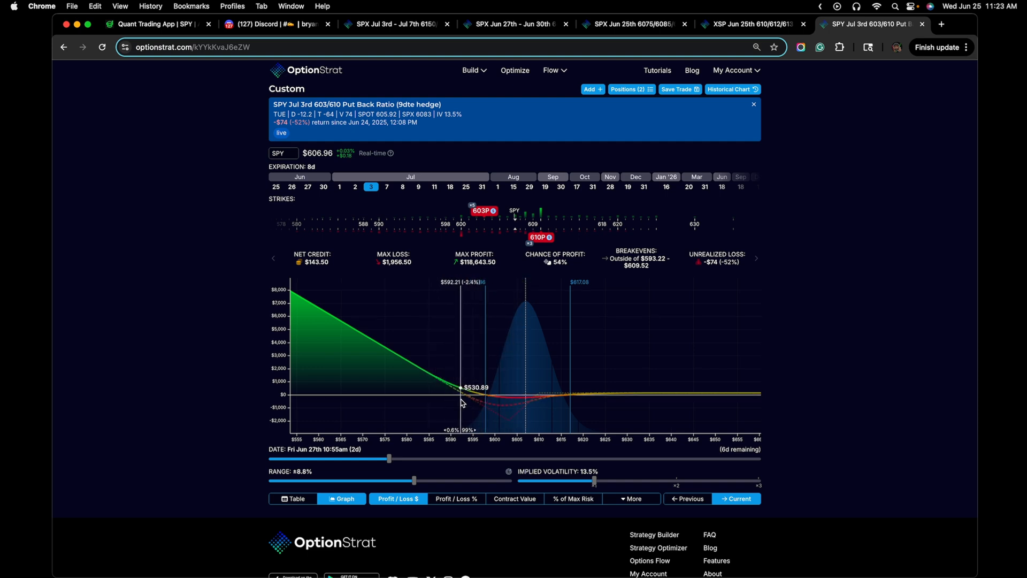
{"action": "mouse_move", "coordinate": [457, 397]}
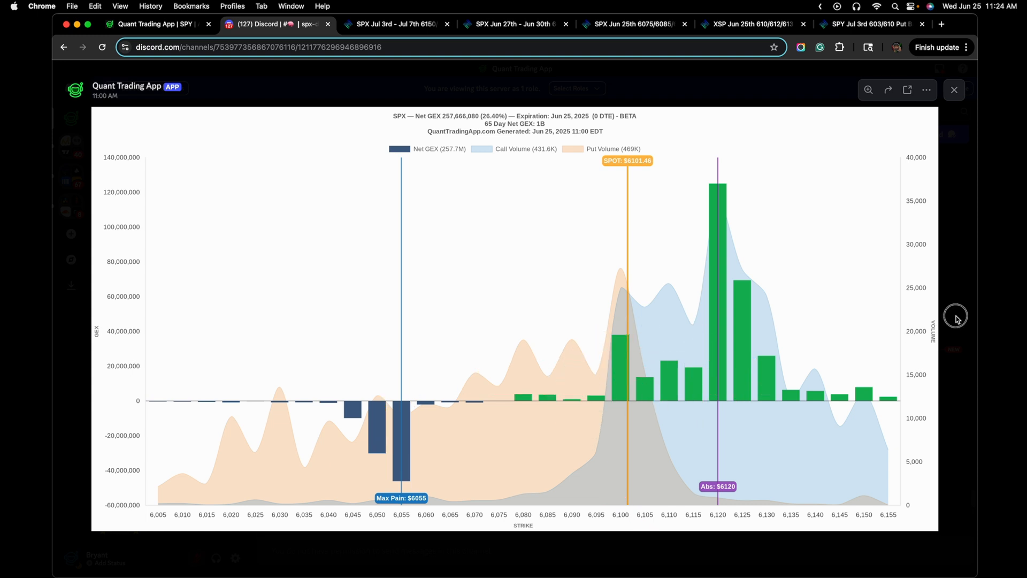
{"action": "mouse_move", "coordinate": [709, 272]}
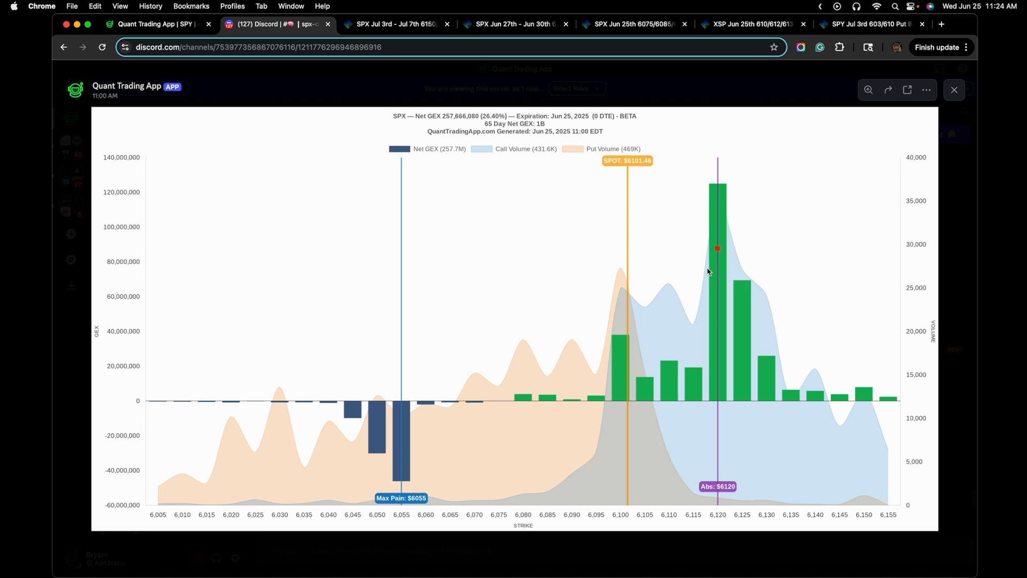
Step: Close the net GEX chart and enlarge the 11:20 SPX 0DTE algo chart
{"action": "left_click", "coordinate": [954, 90]}
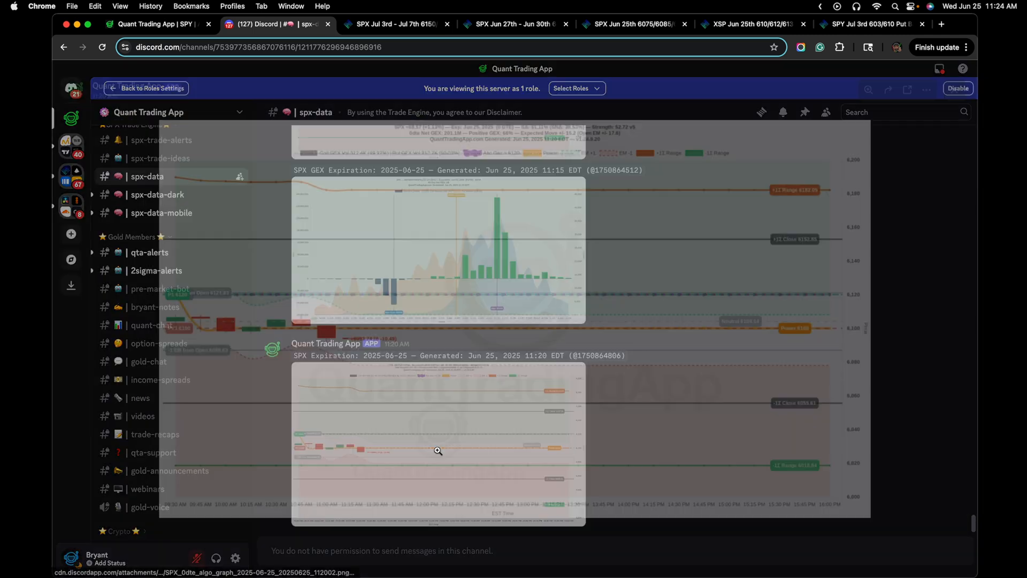
{"action": "left_click", "coordinate": [437, 450]}
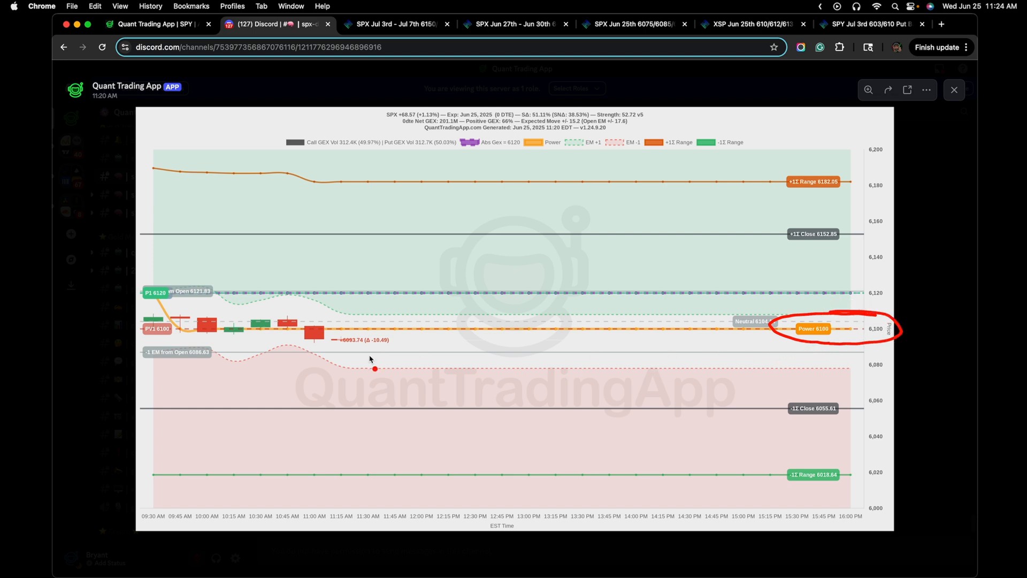
{"action": "mouse_move", "coordinate": [271, 367]}
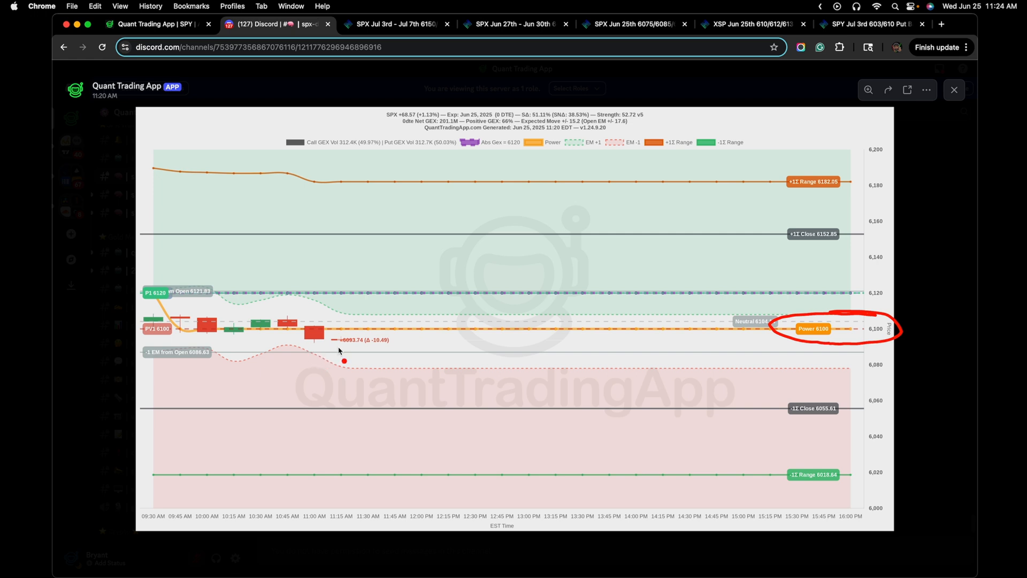
{"action": "left_click_drag", "start_coordinate": [334, 353], "coordinate": [403, 354]}
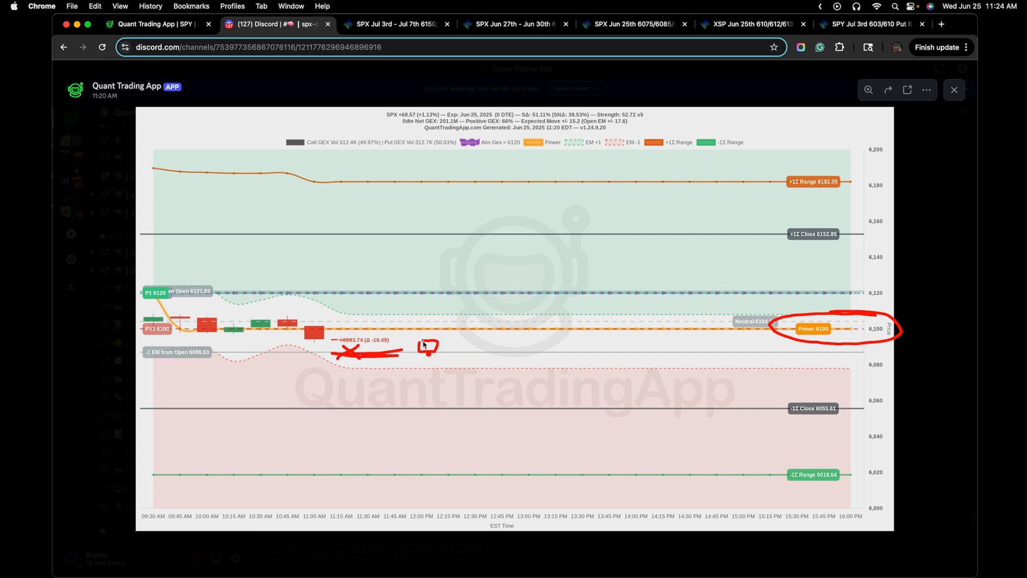
{"action": "left_click_drag", "start_coordinate": [429, 344], "coordinate": [429, 367]}
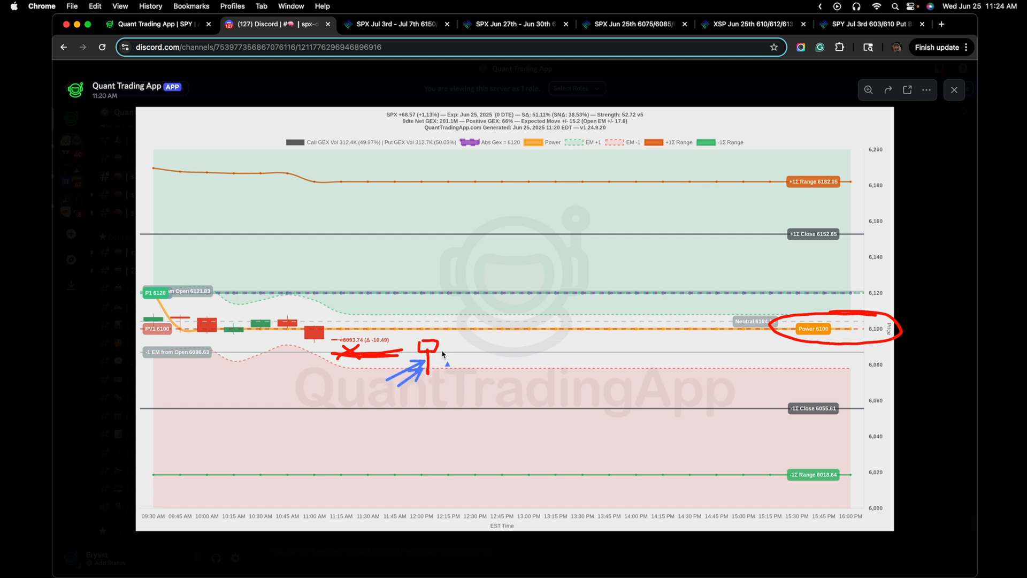
{"action": "left_click_drag", "start_coordinate": [426, 373], "coordinate": [458, 334]}
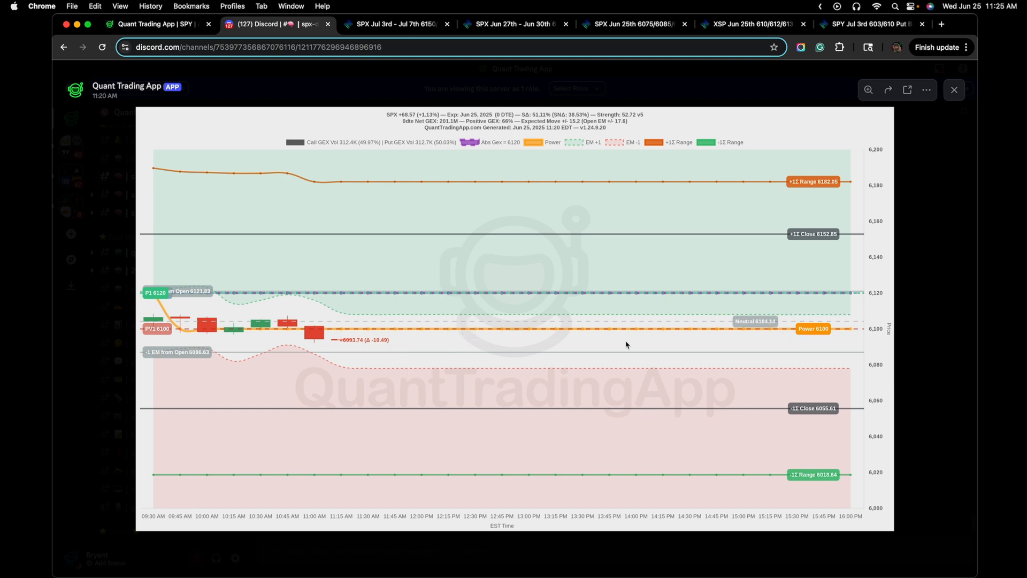
{"action": "mouse_move", "coordinate": [510, 347]}
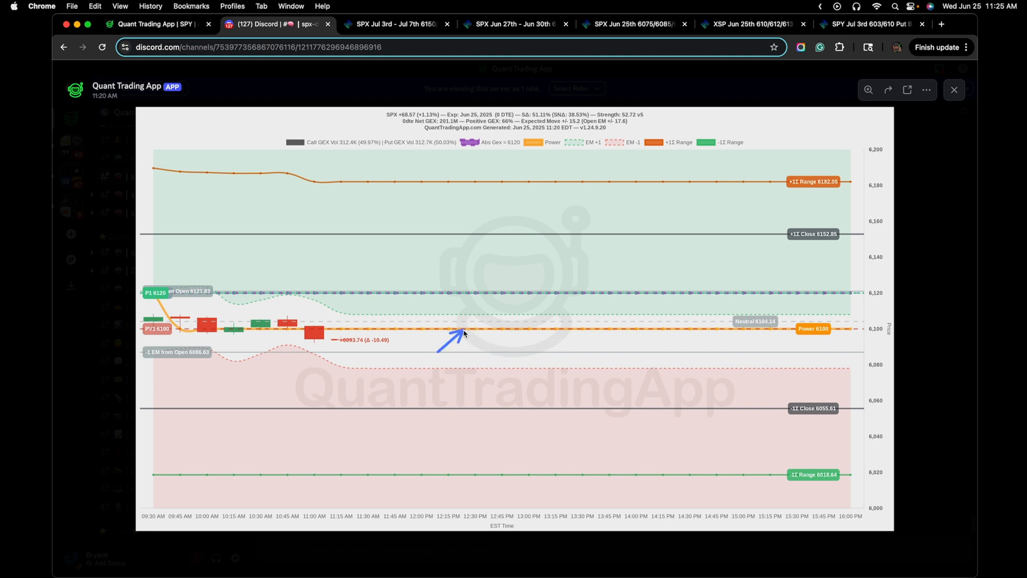
{"action": "mouse_move", "coordinate": [469, 354]}
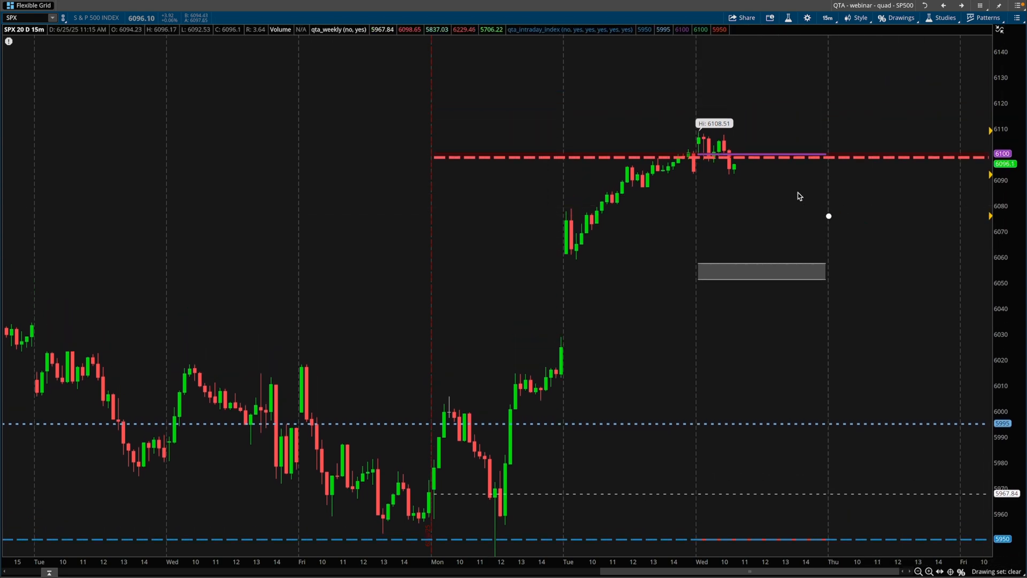
{"action": "mouse_move", "coordinate": [773, 166]}
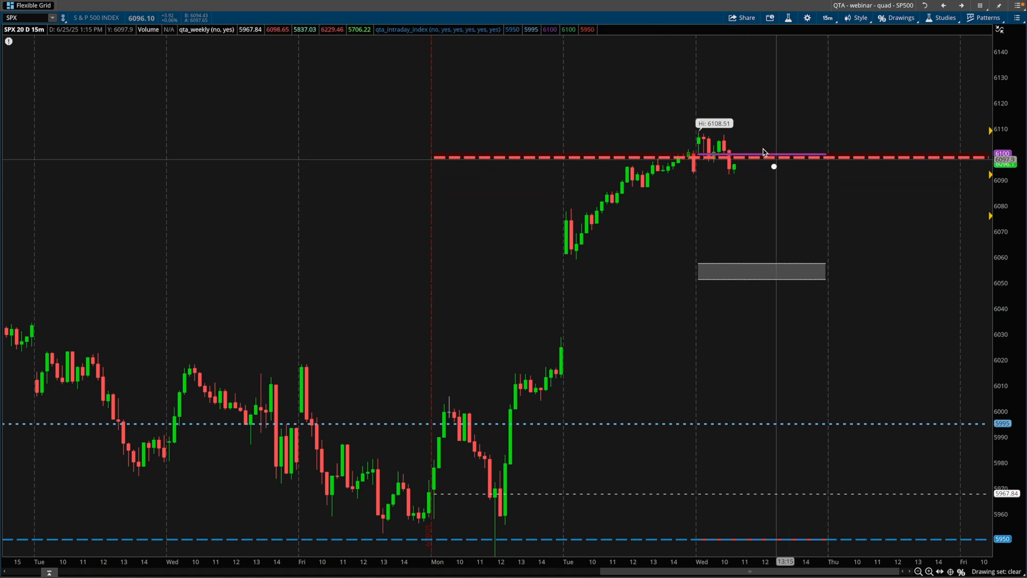